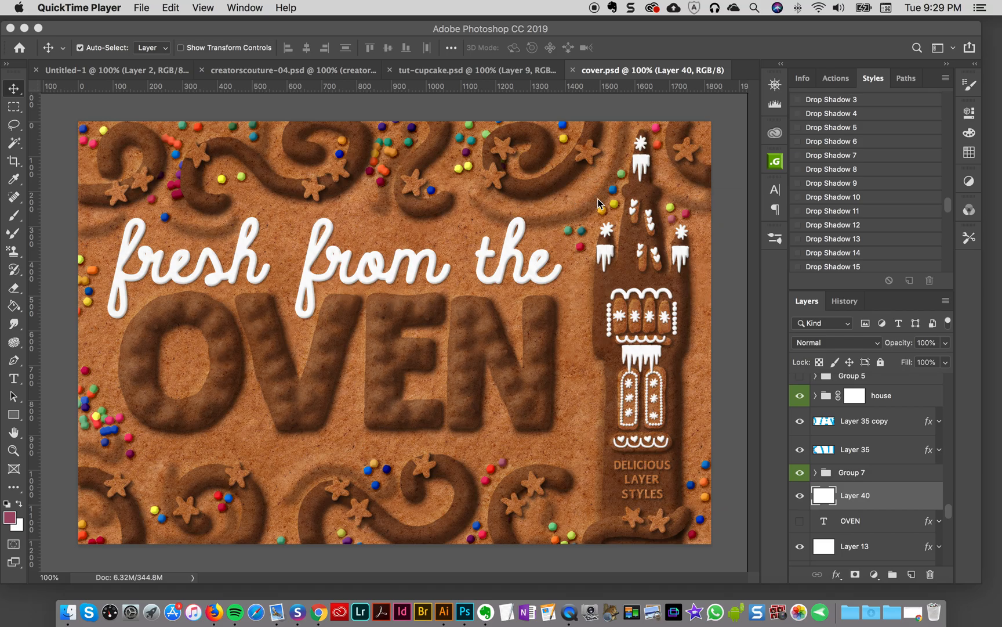
mouse_move(600, 210)
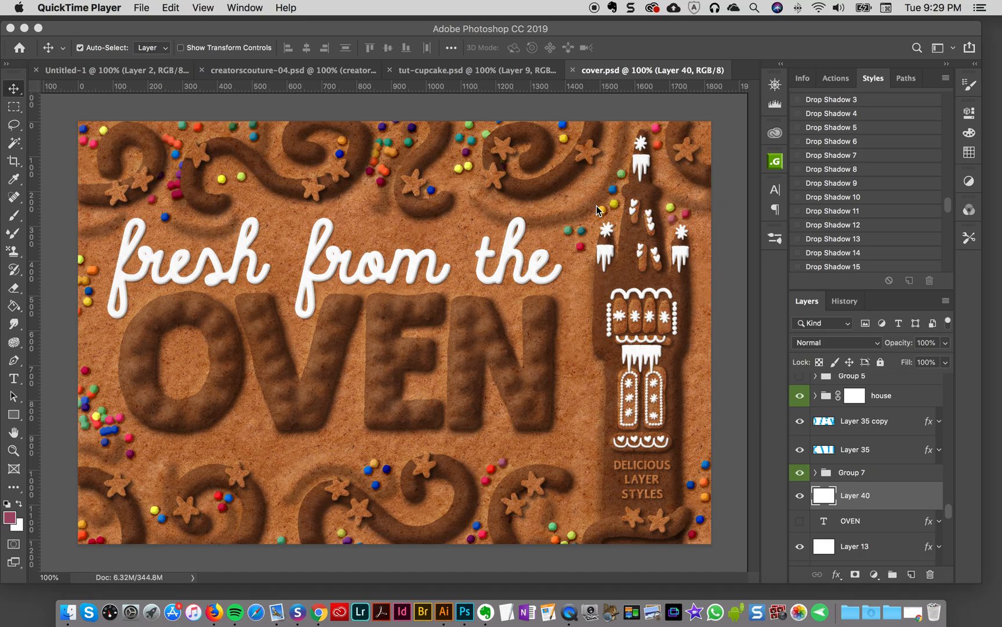
mouse_move(560, 210)
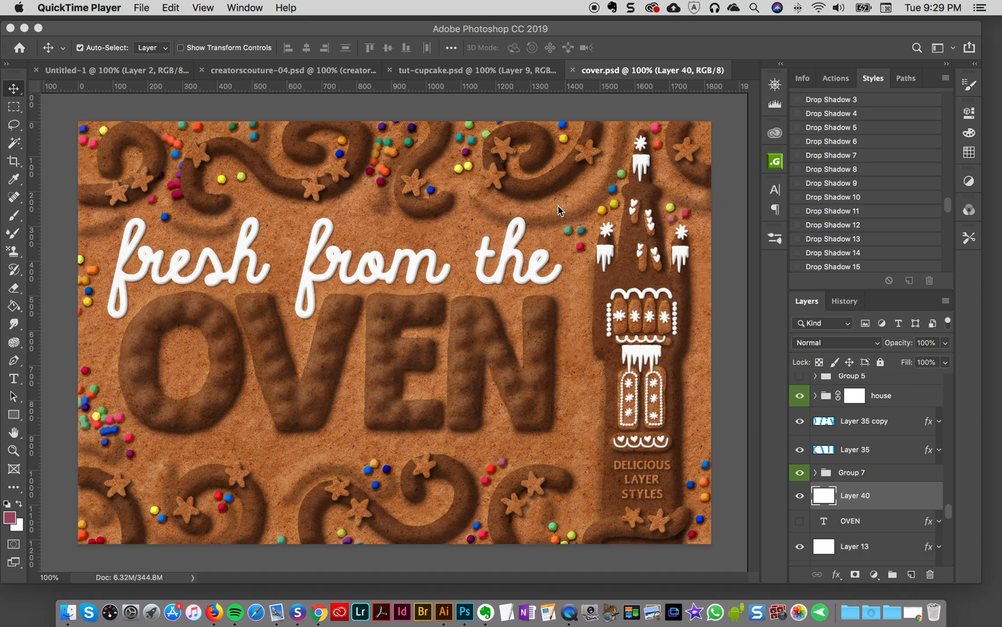
mouse_move(124, 393)
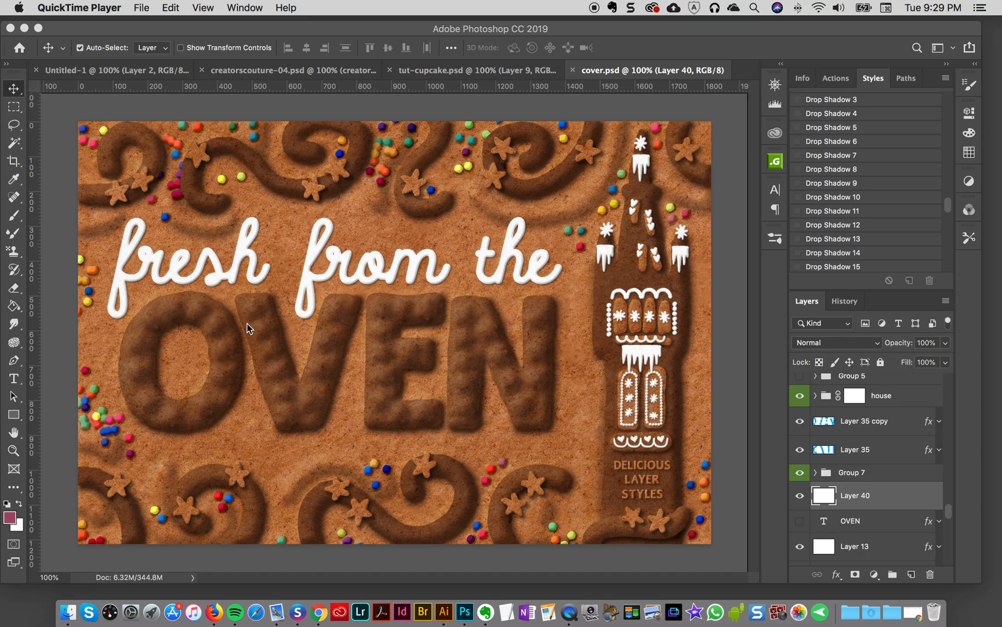
mouse_move(544, 405)
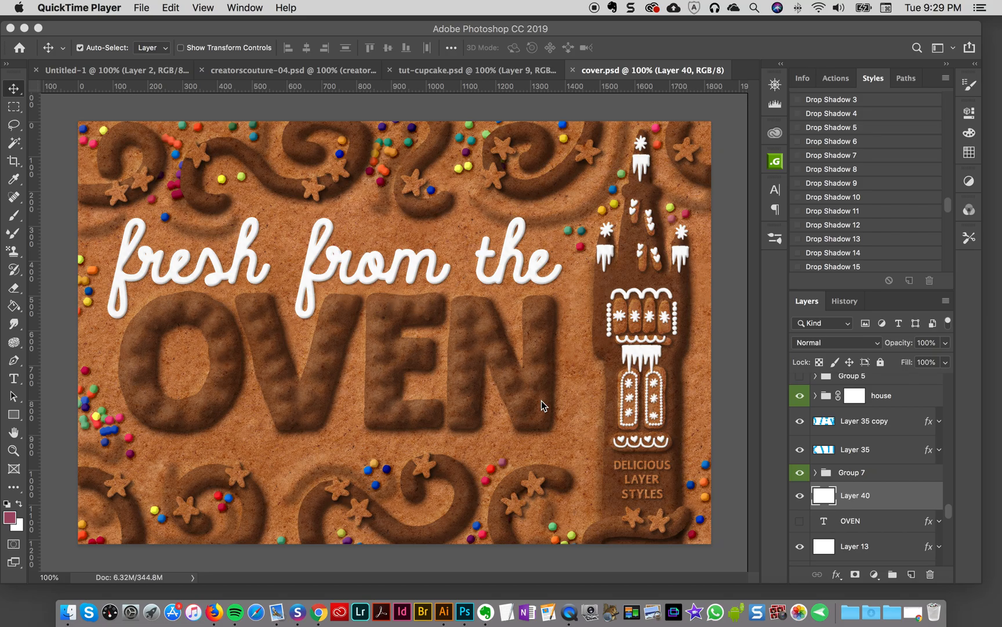
mouse_move(178, 399)
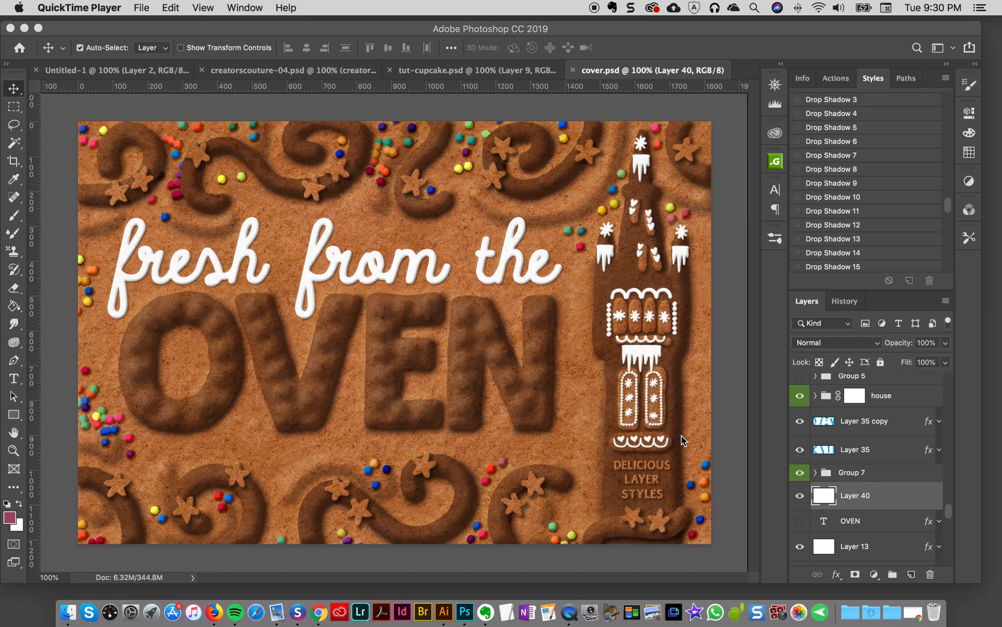
mouse_move(229, 351)
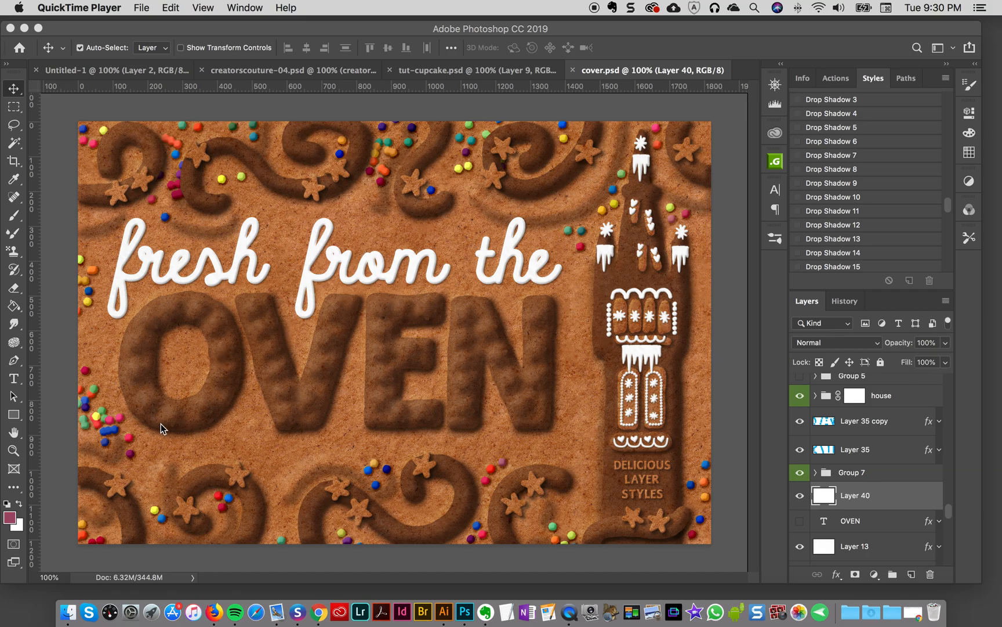
mouse_move(209, 328)
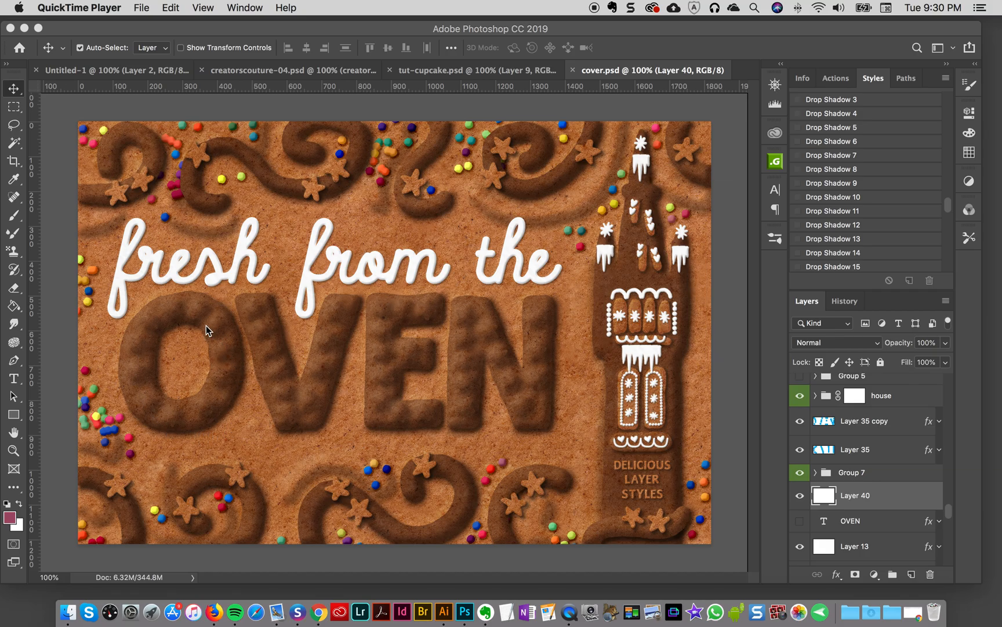
mouse_move(421, 359)
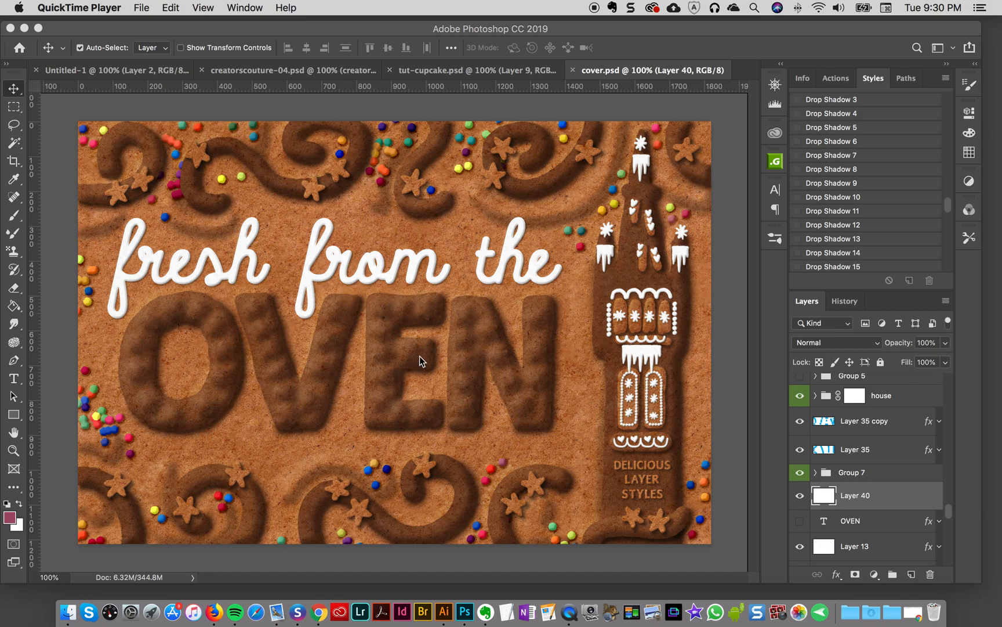
mouse_move(539, 383)
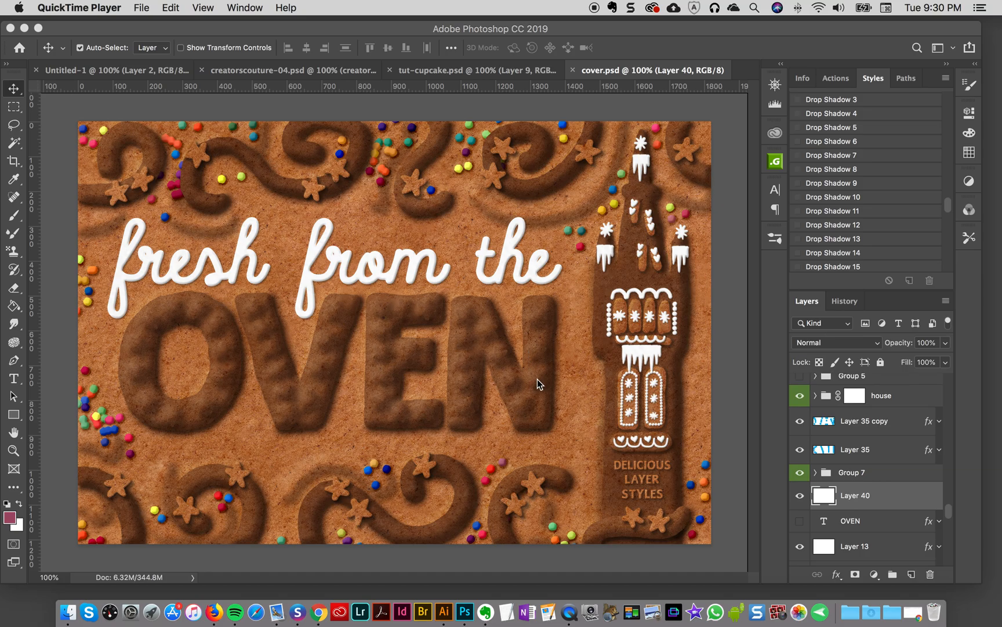
mouse_move(289, 421)
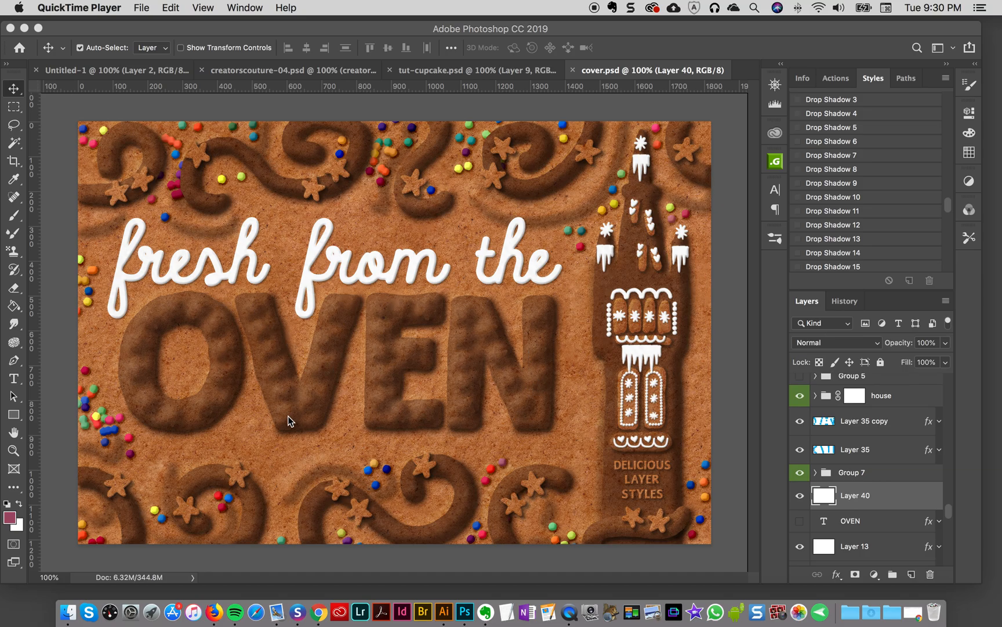
mouse_move(358, 316)
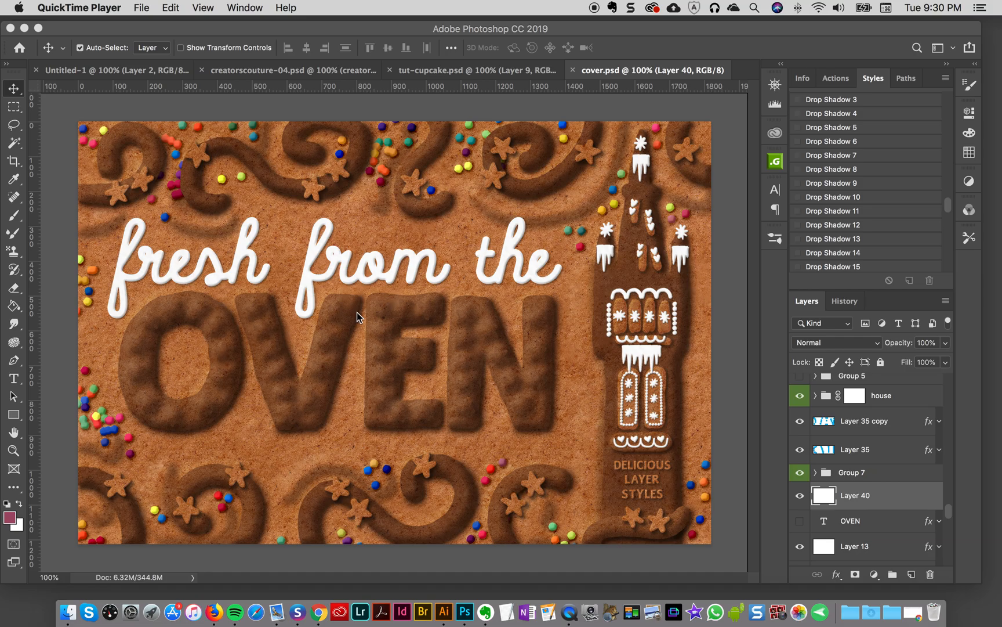
mouse_move(393, 339)
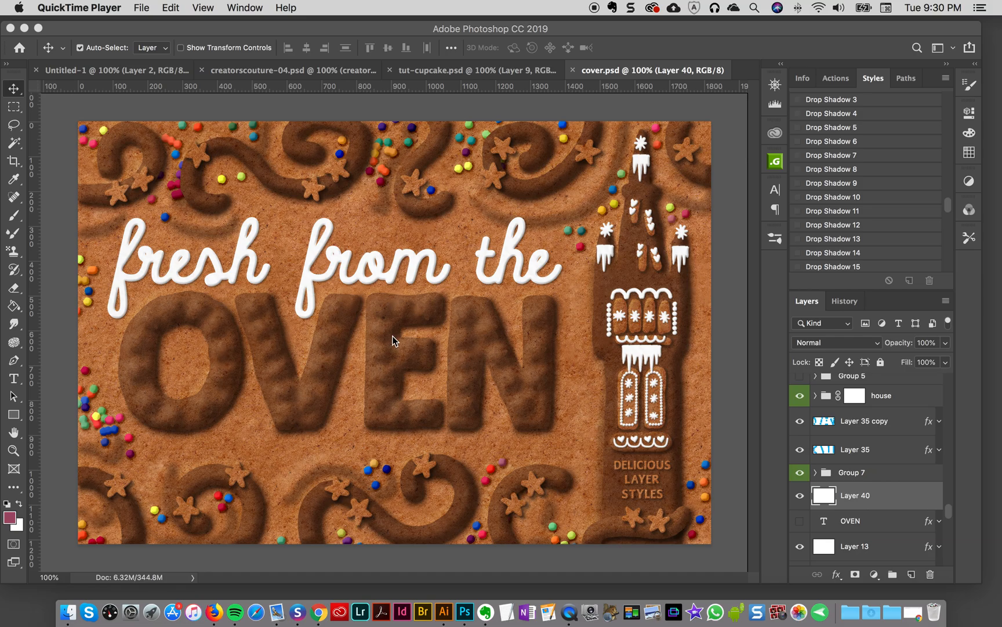
mouse_move(501, 387)
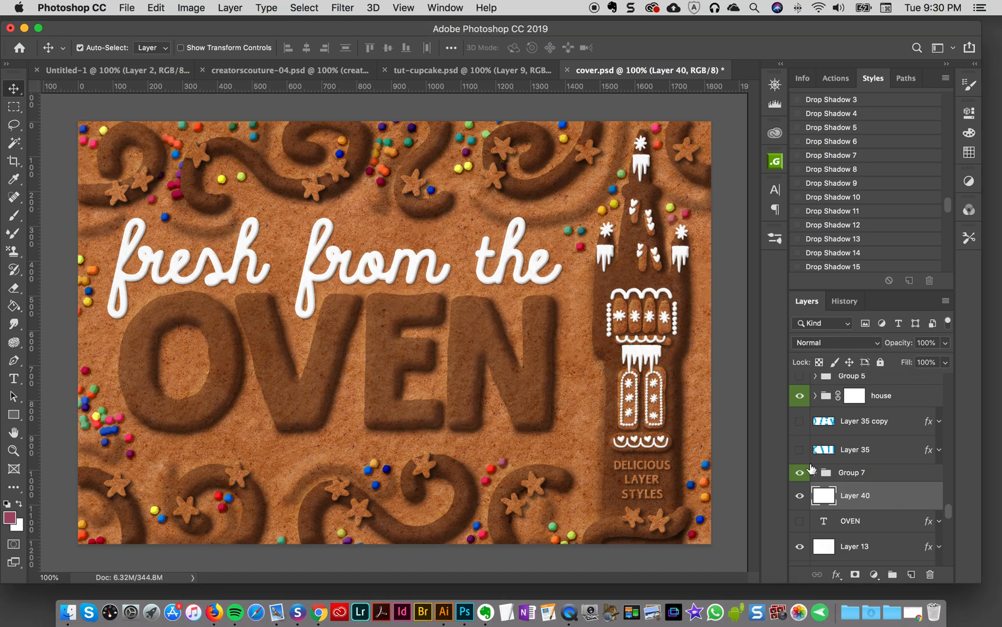
- Hide the gingerbread lettering group and show the plain blue OVEN text layer
click(800, 471)
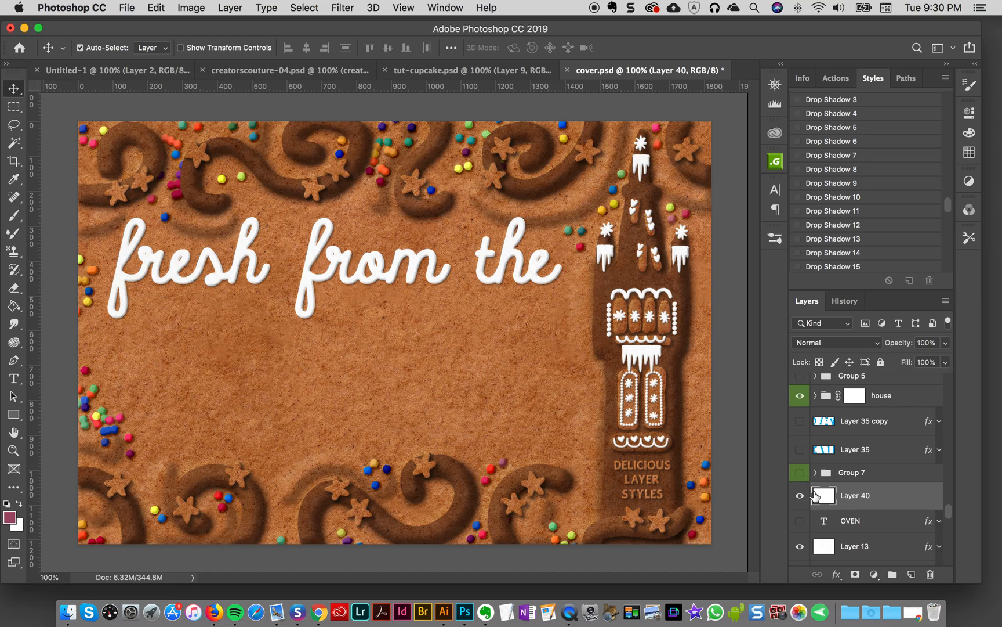
click(800, 520)
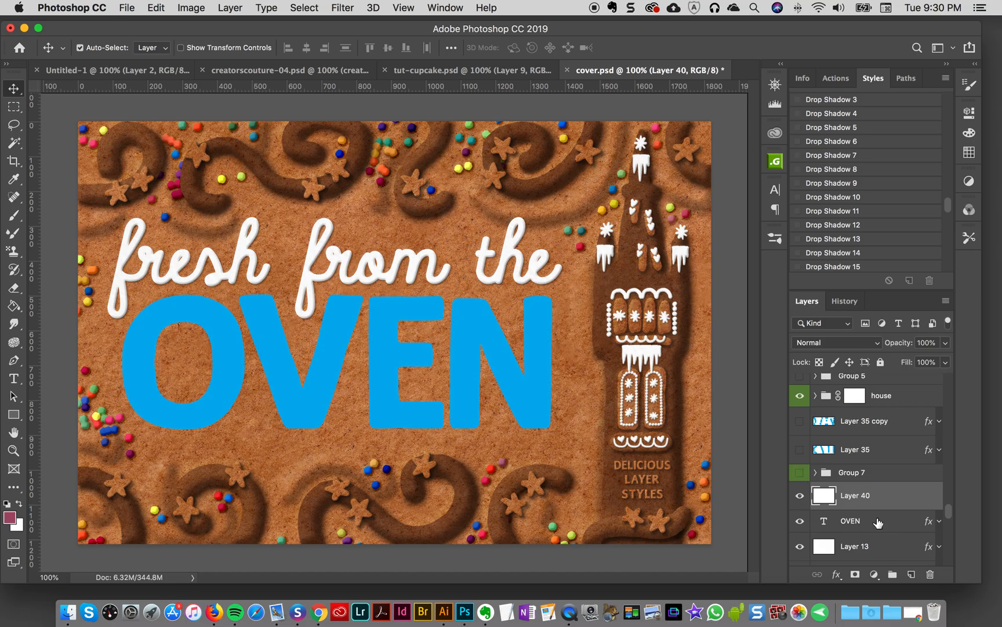
click(851, 521)
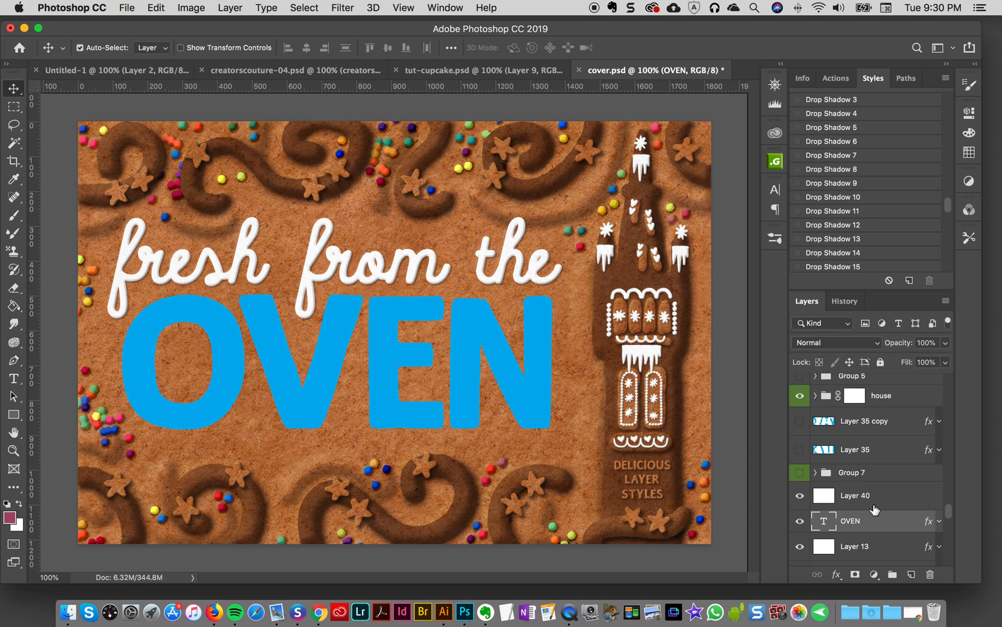
click(863, 495)
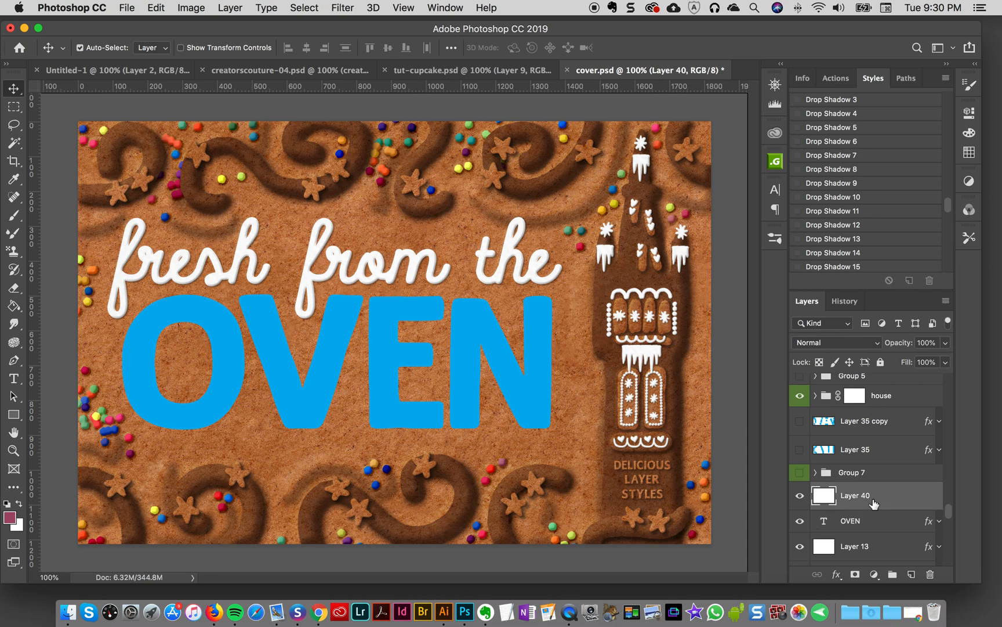
mouse_move(875, 504)
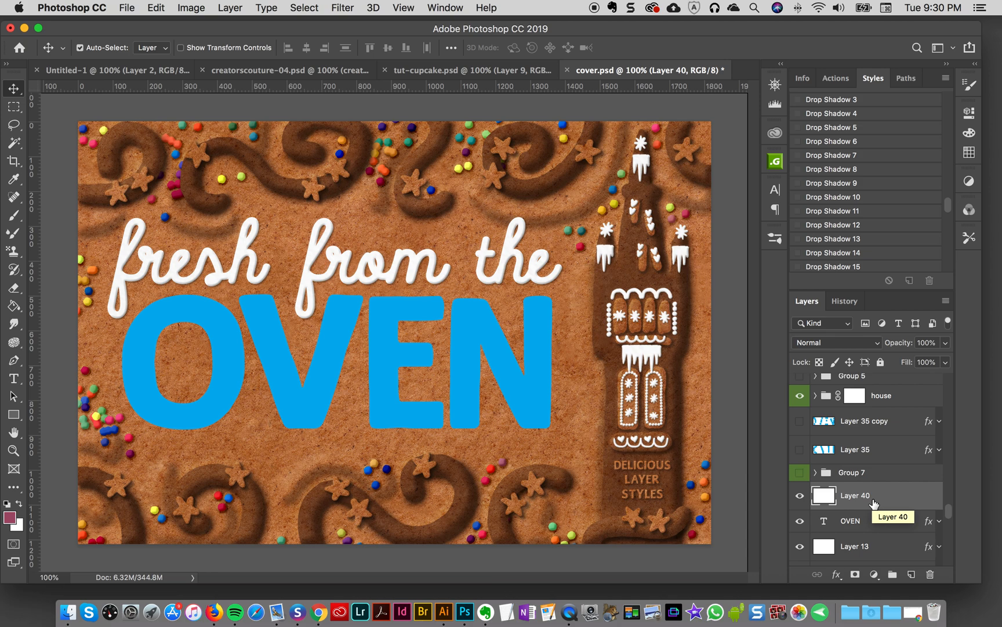
mouse_move(874, 505)
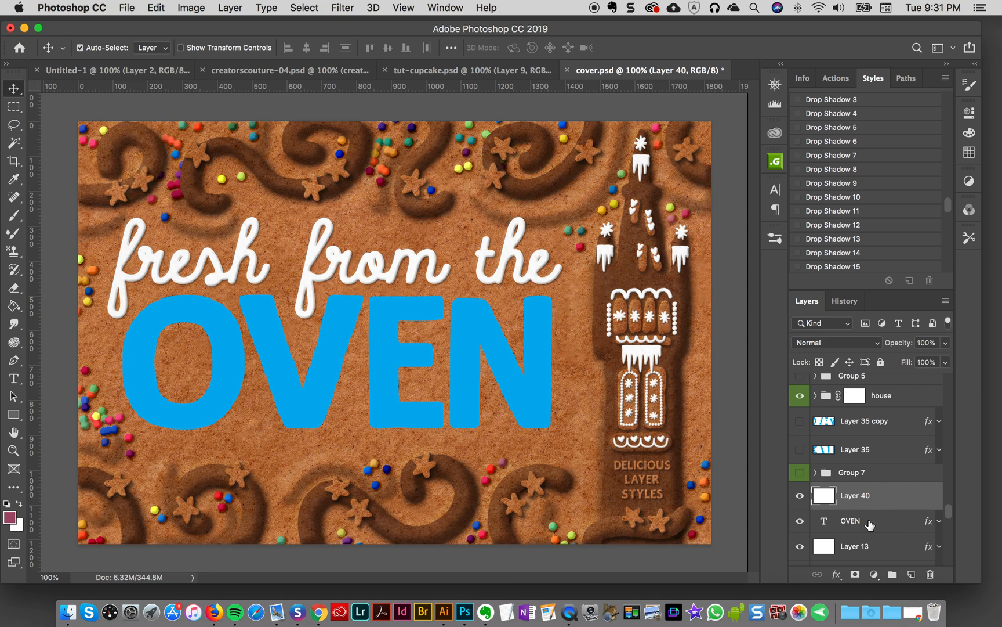
- Turn off all styling effects on the OVEN text layer, leaving flat blue lettering
click(857, 520)
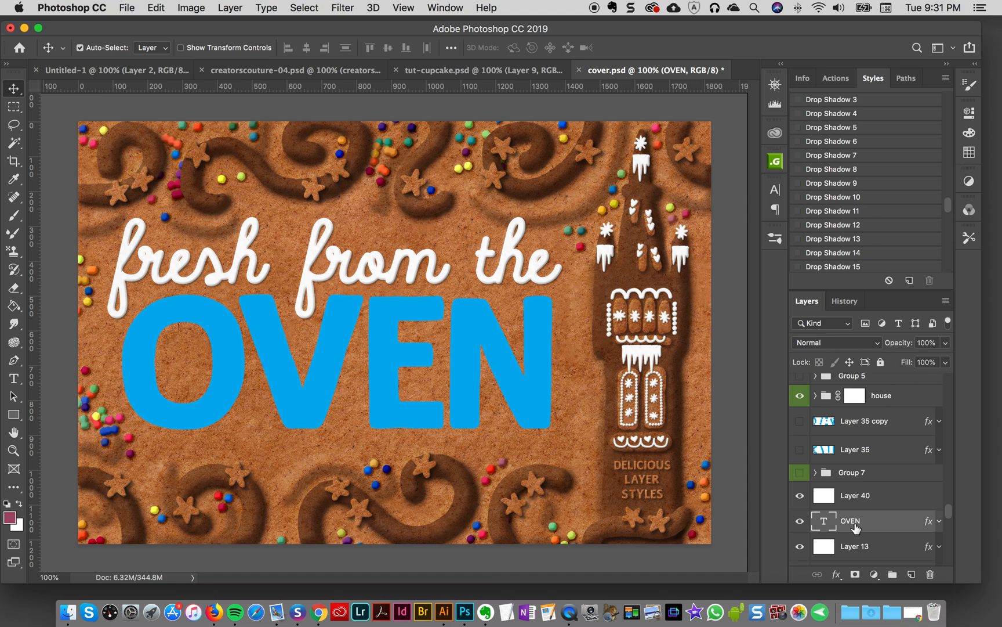
mouse_move(922, 524)
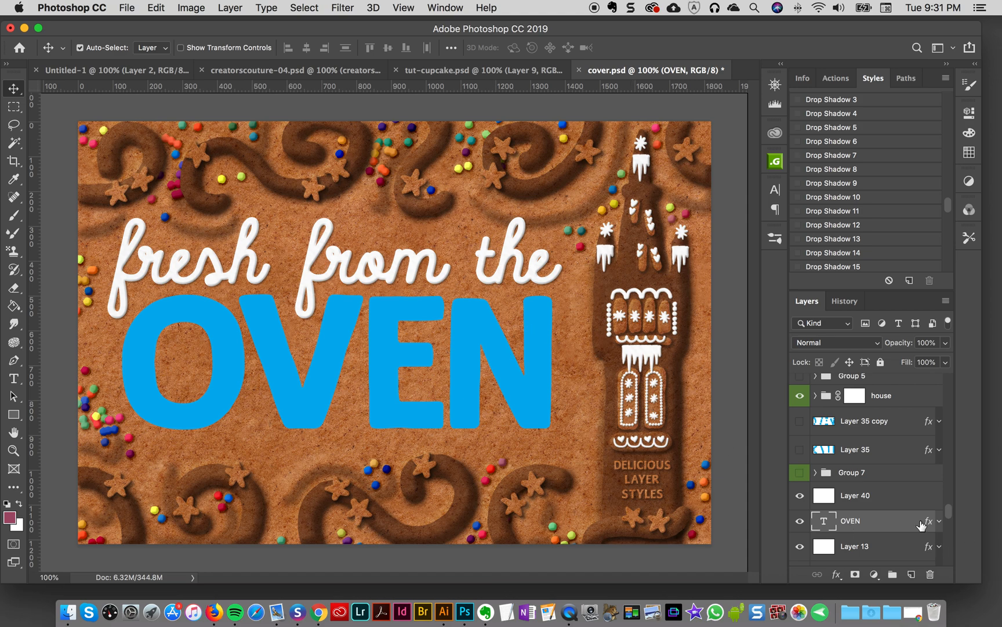
click(940, 520)
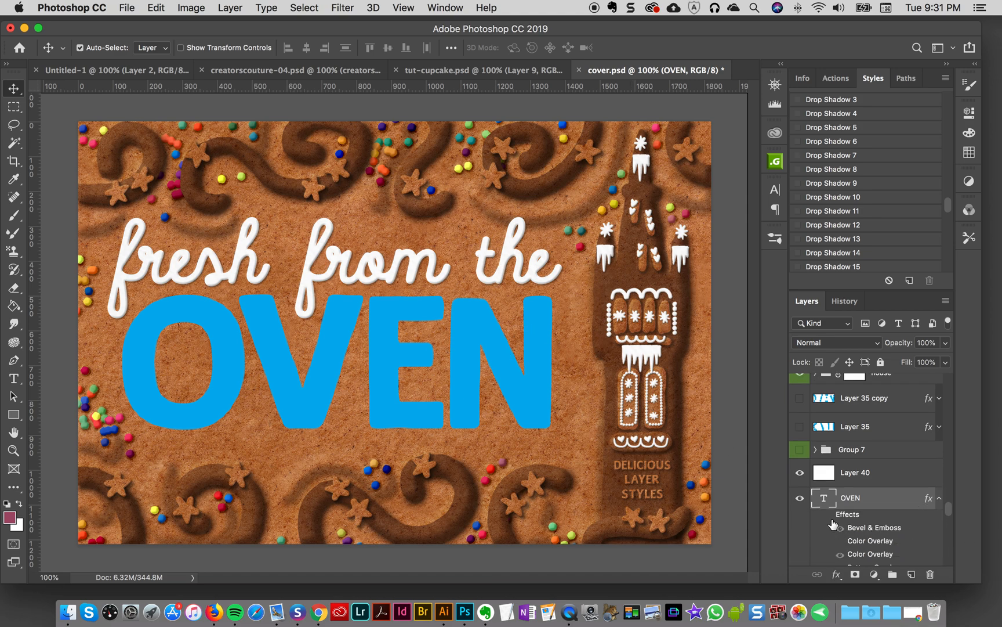
click(836, 540)
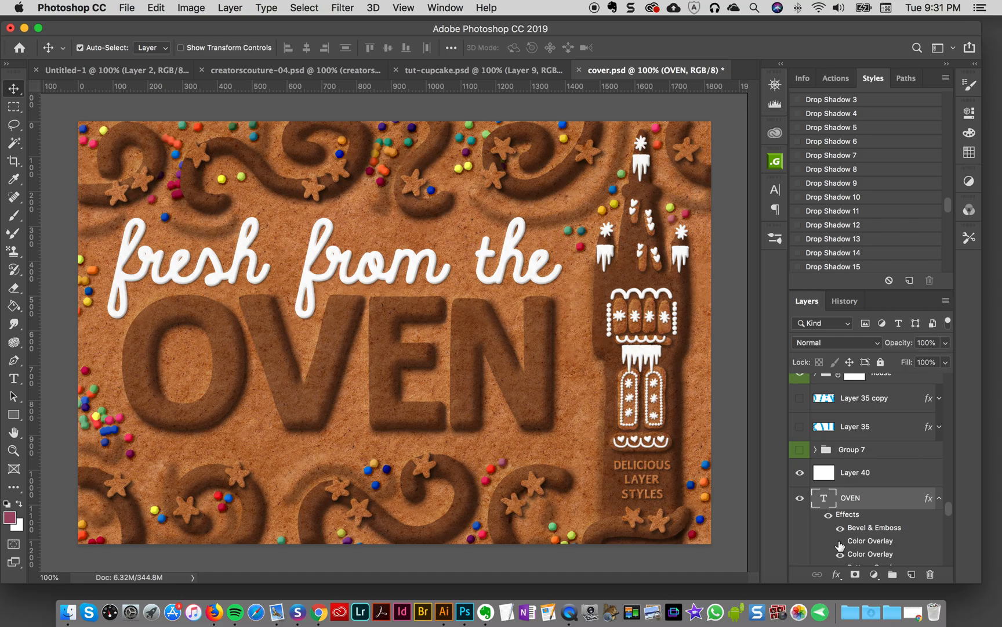
click(841, 554)
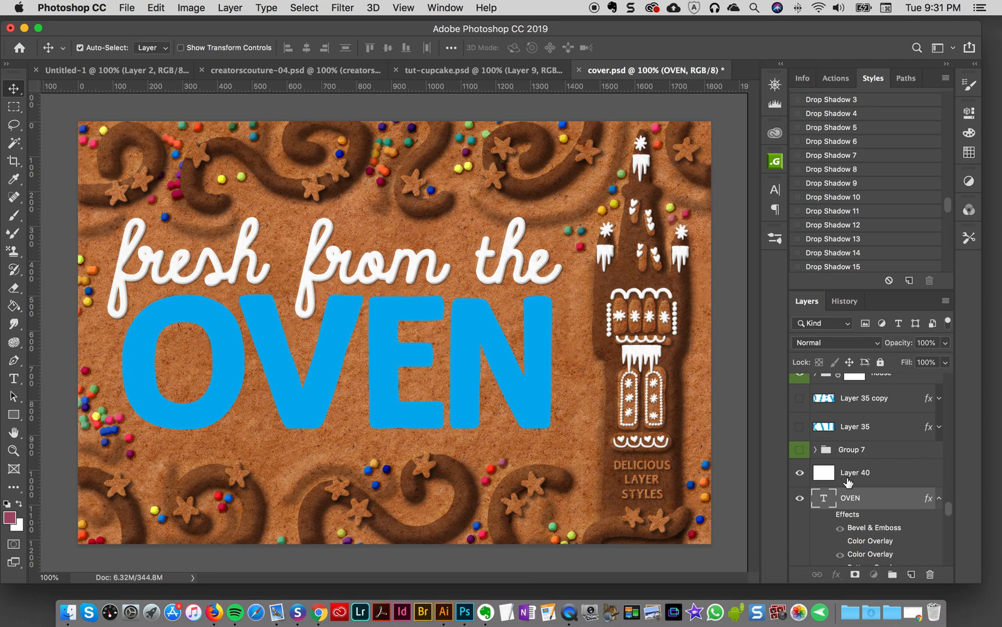
- Make the empty Layer 40 the active painting layer
click(855, 472)
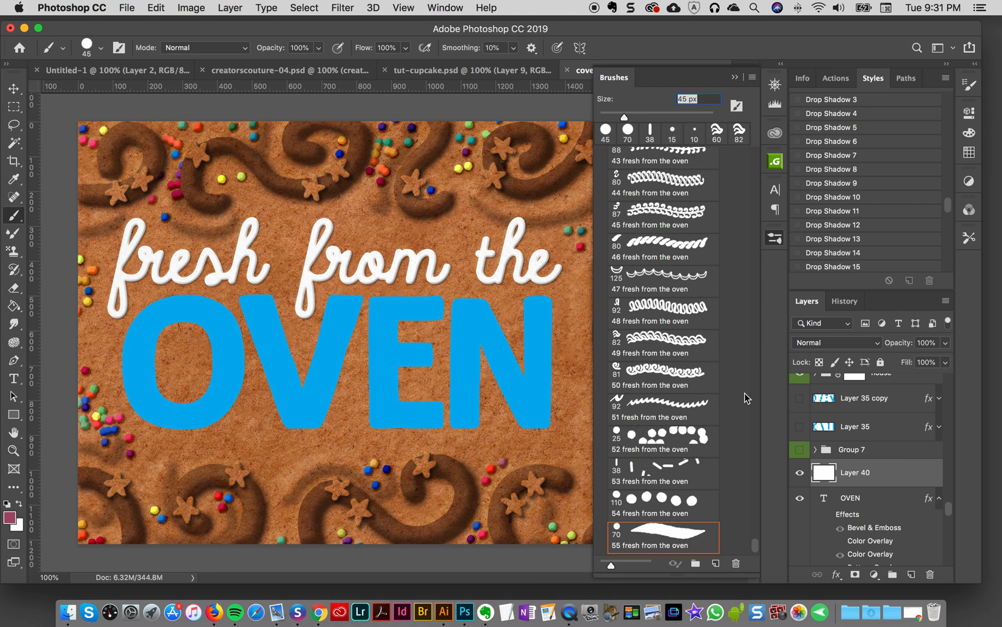
mouse_move(656, 544)
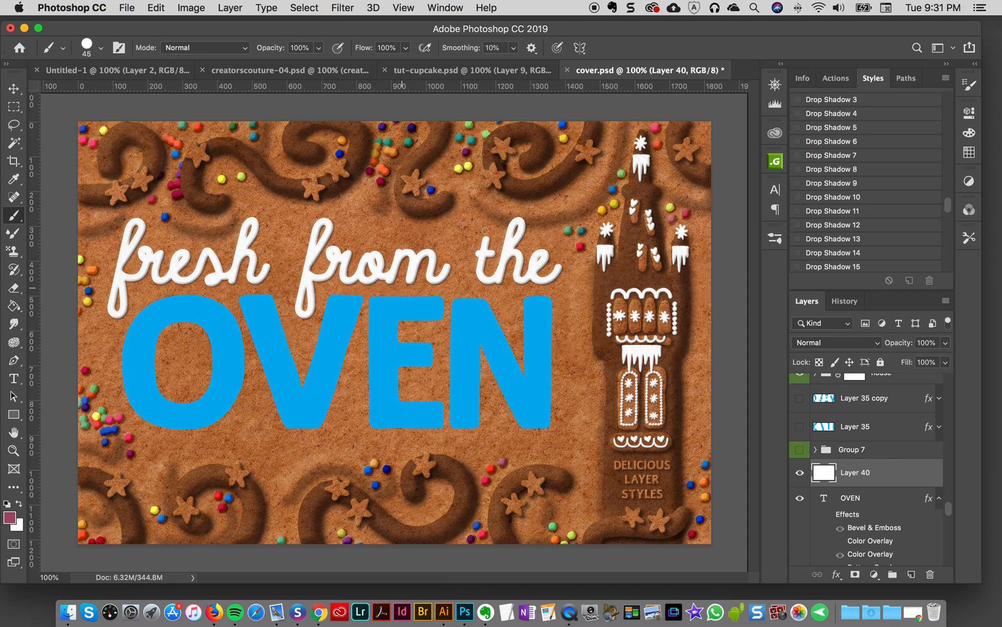
mouse_move(464, 344)
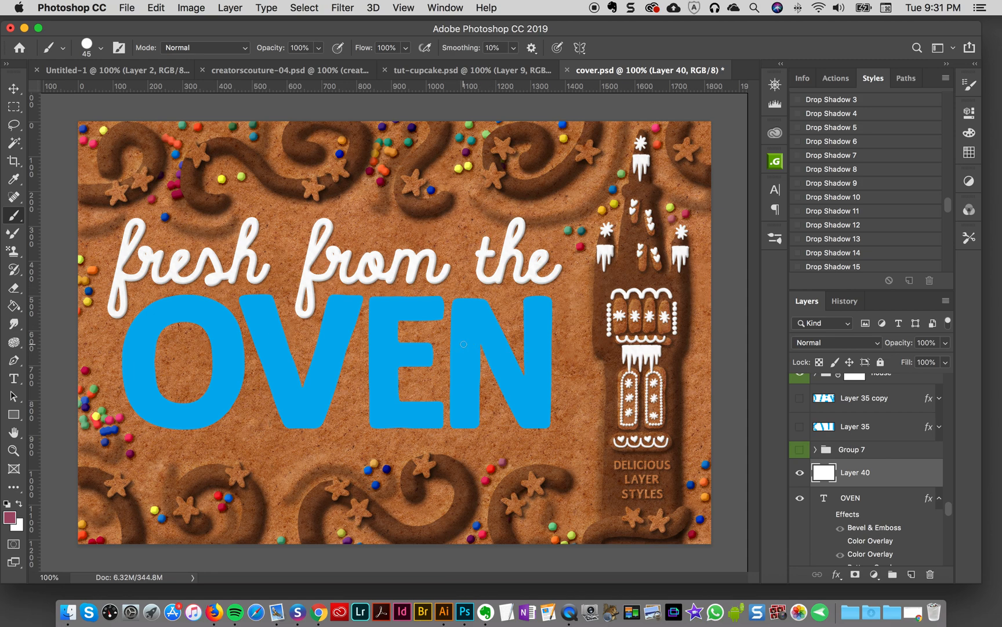
- Paint black strokes over the N's left stem, diagonal and right stem on Layer 40
drag(462, 309, 459, 421)
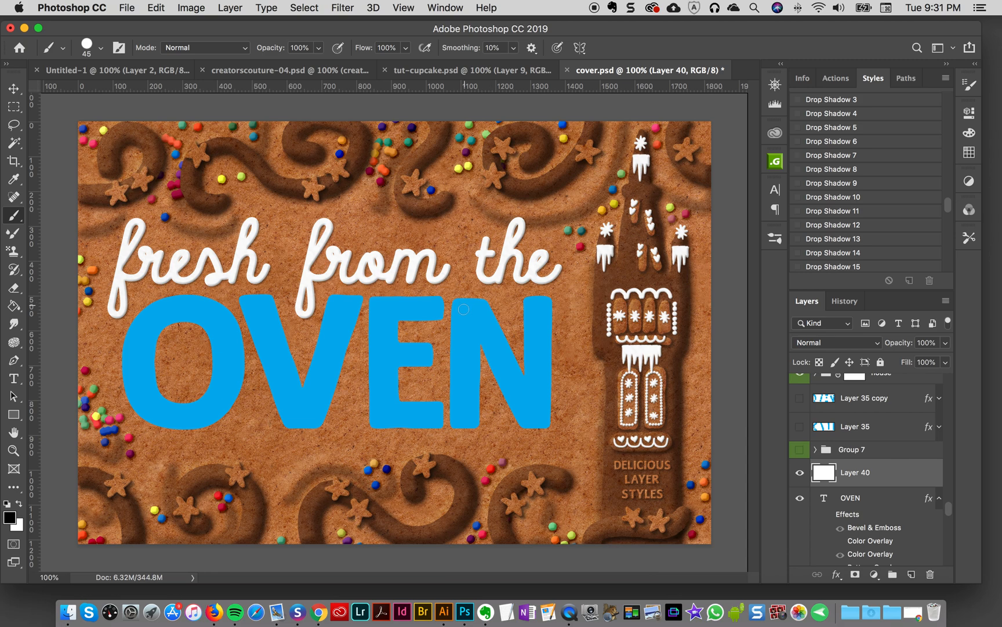
drag(464, 300, 461, 413)
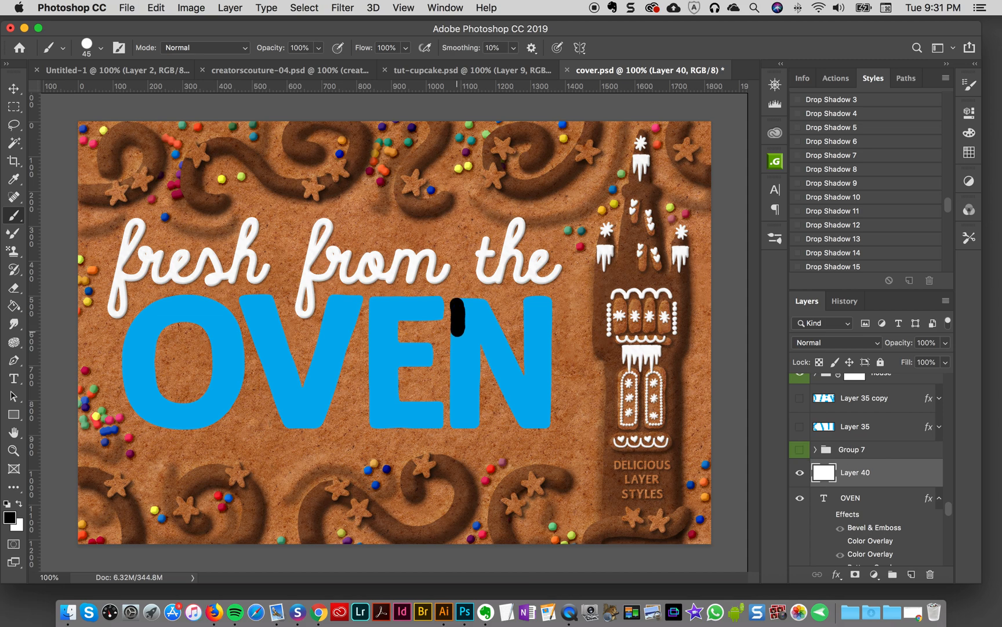
drag(457, 313, 457, 383)
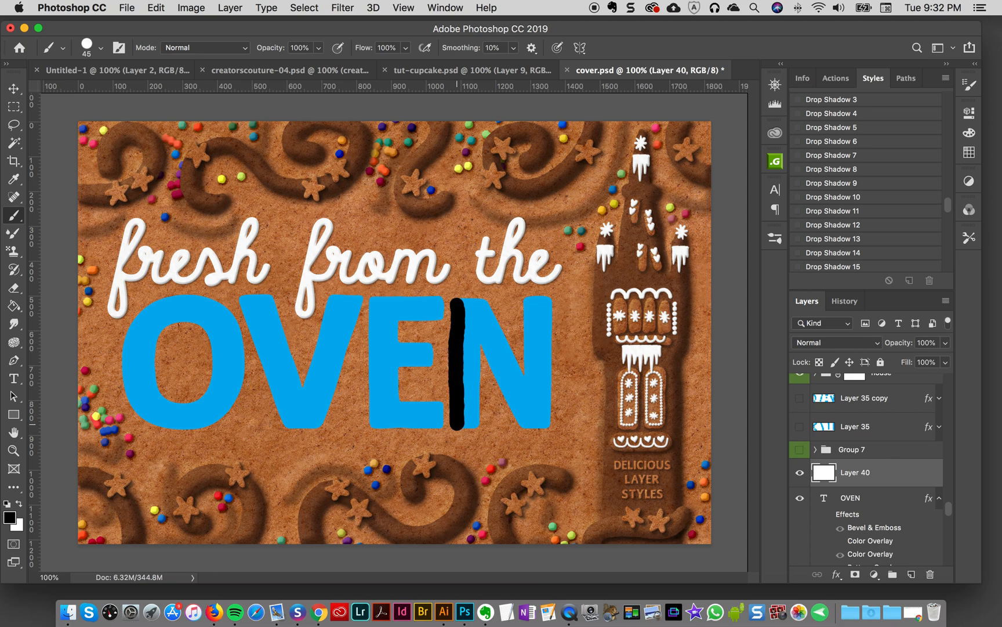
drag(464, 313, 483, 415)
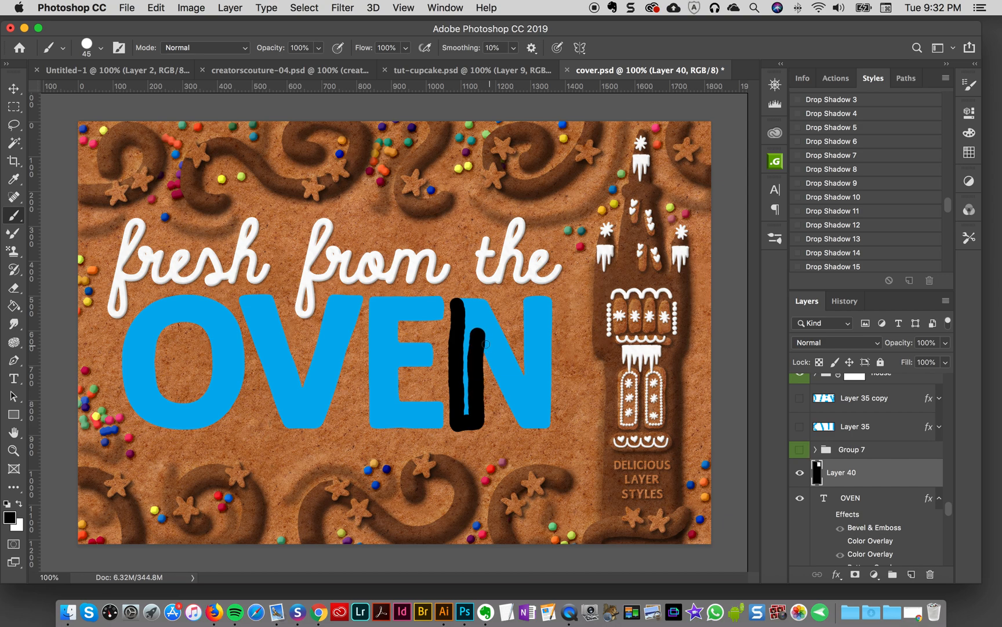
drag(460, 307, 506, 396)
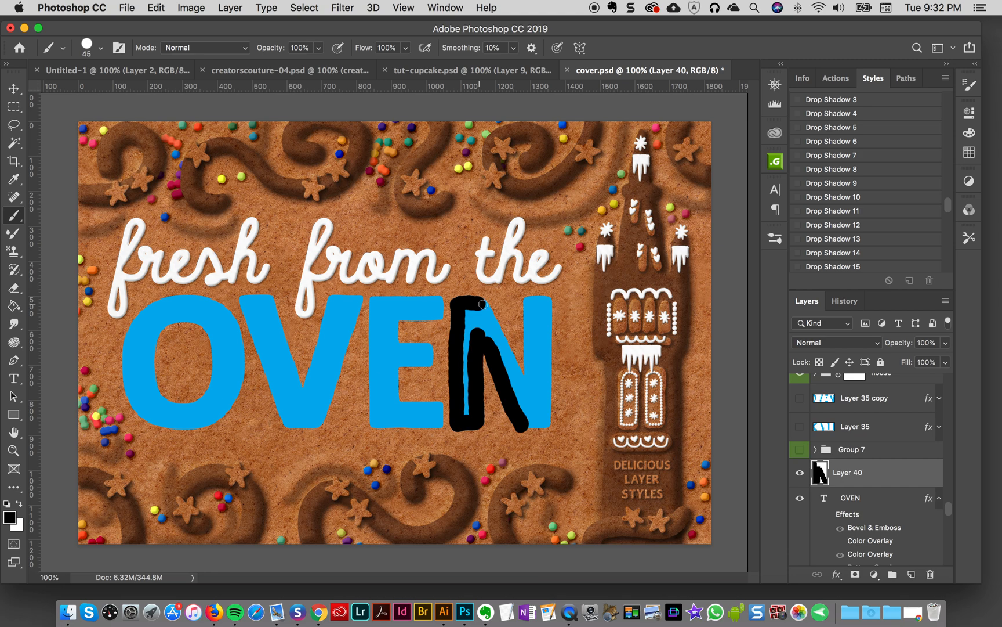
drag(484, 305, 515, 365)
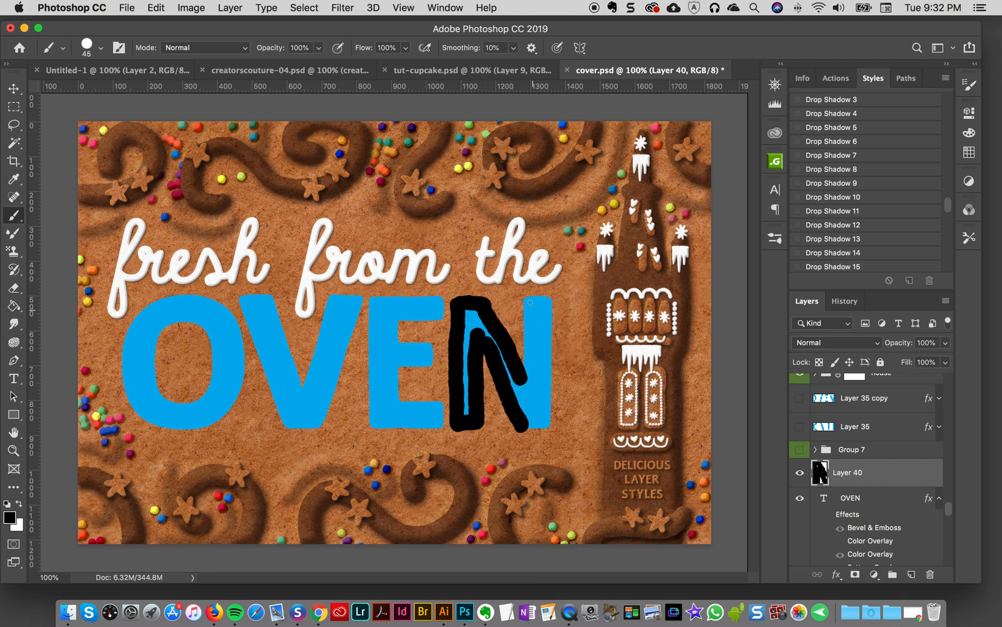
drag(518, 301, 522, 380)
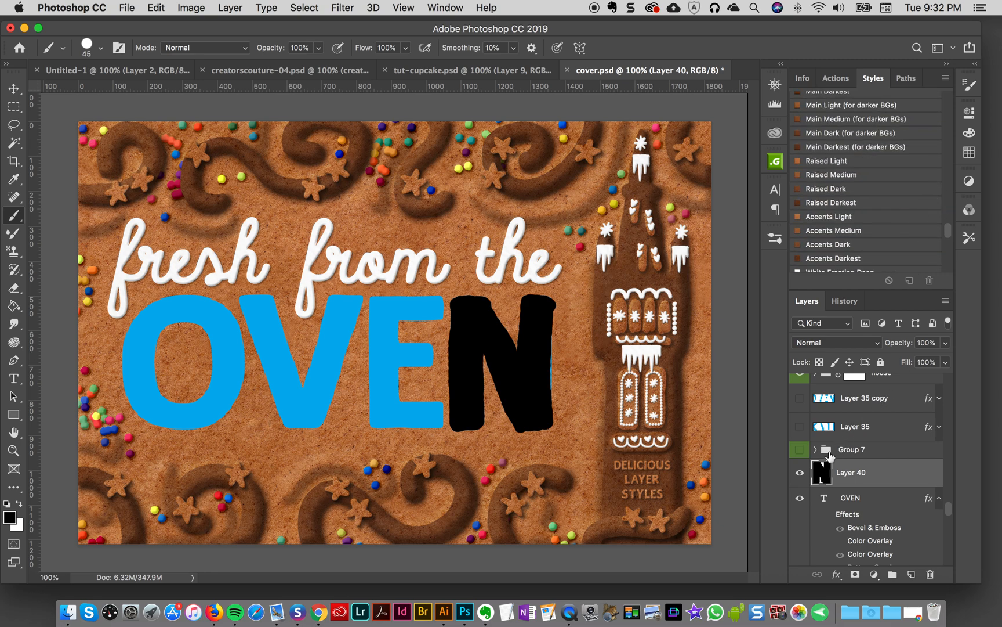
- Preview Group 7, then apply a baked gingerbread style to the painted N on Layer 40
click(800, 449)
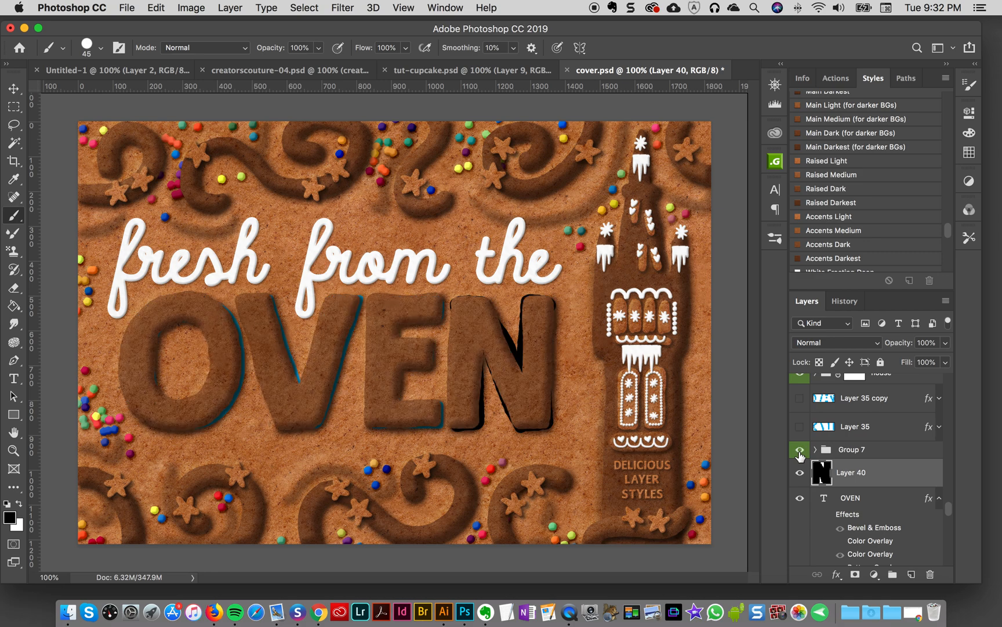
click(800, 449)
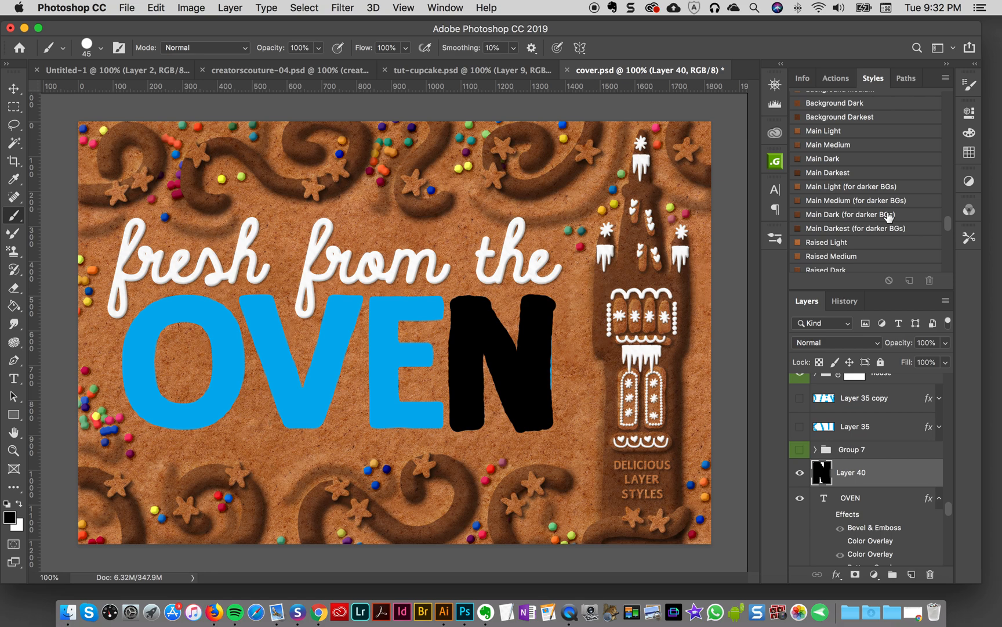
scroll(down, 3)
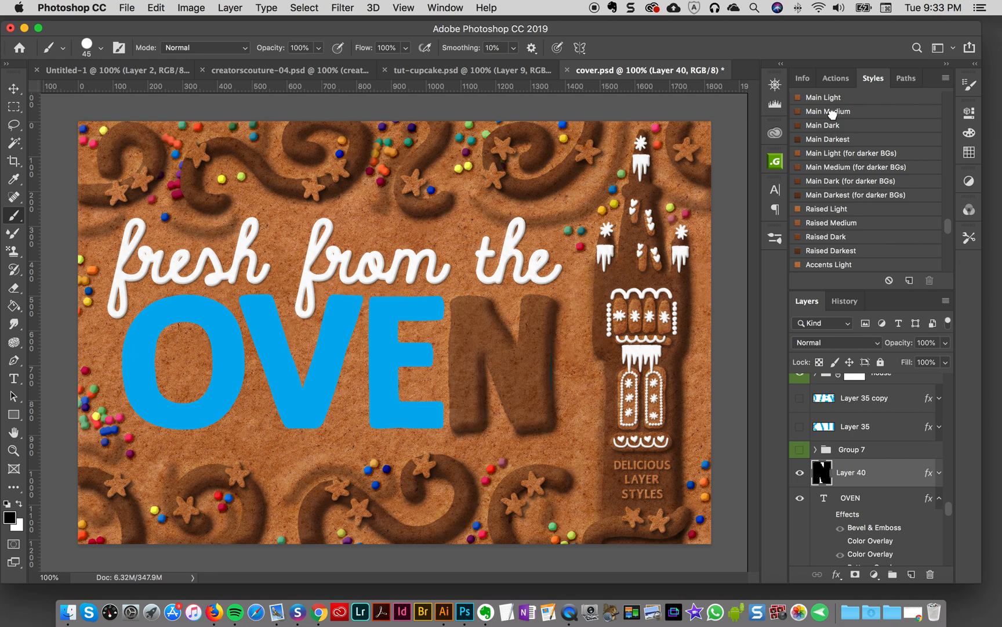
click(800, 449)
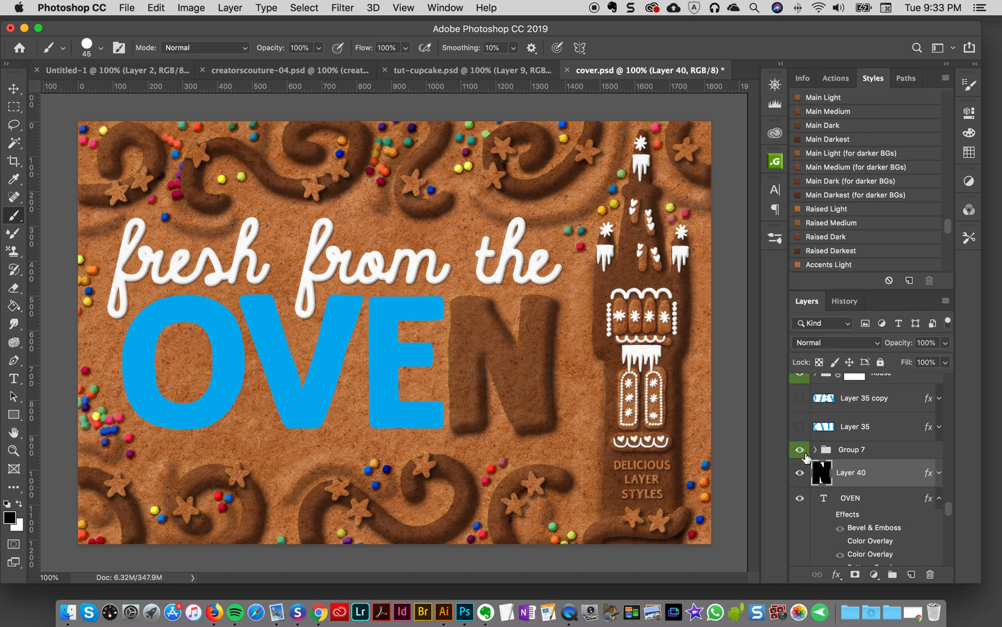
click(800, 450)
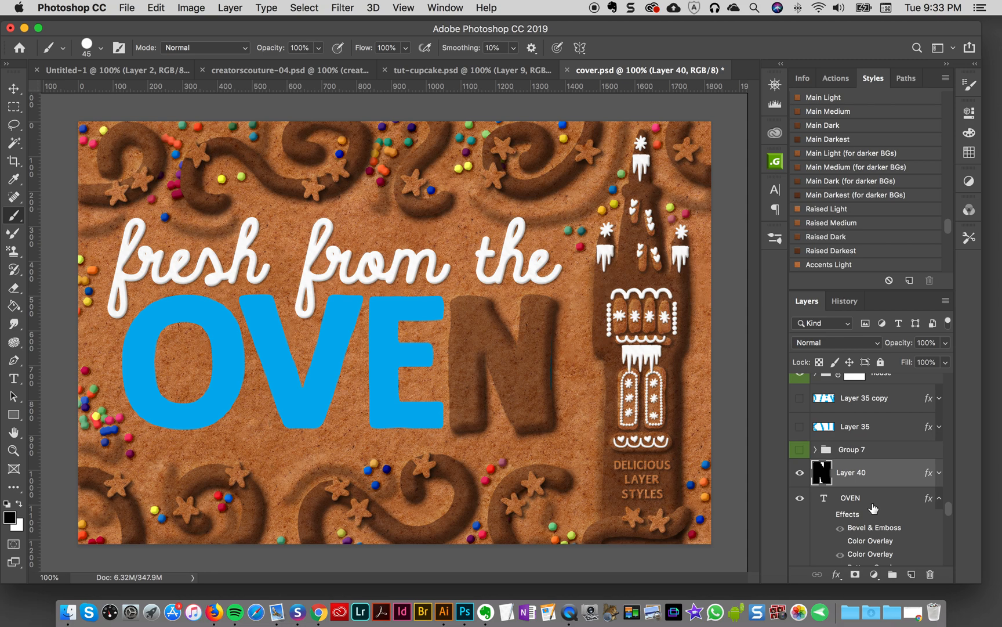
mouse_move(875, 509)
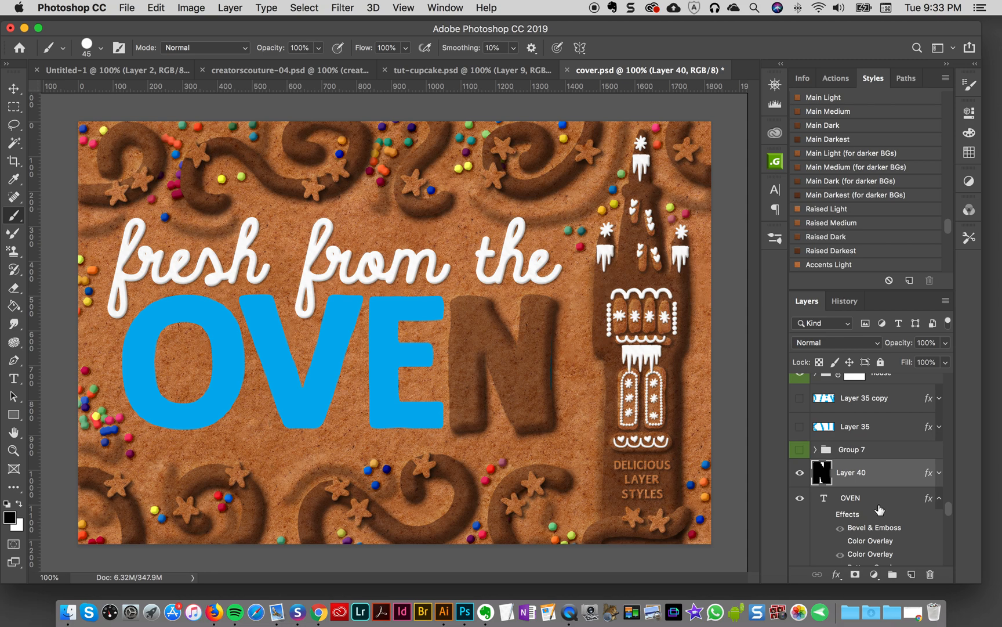
mouse_move(800, 480)
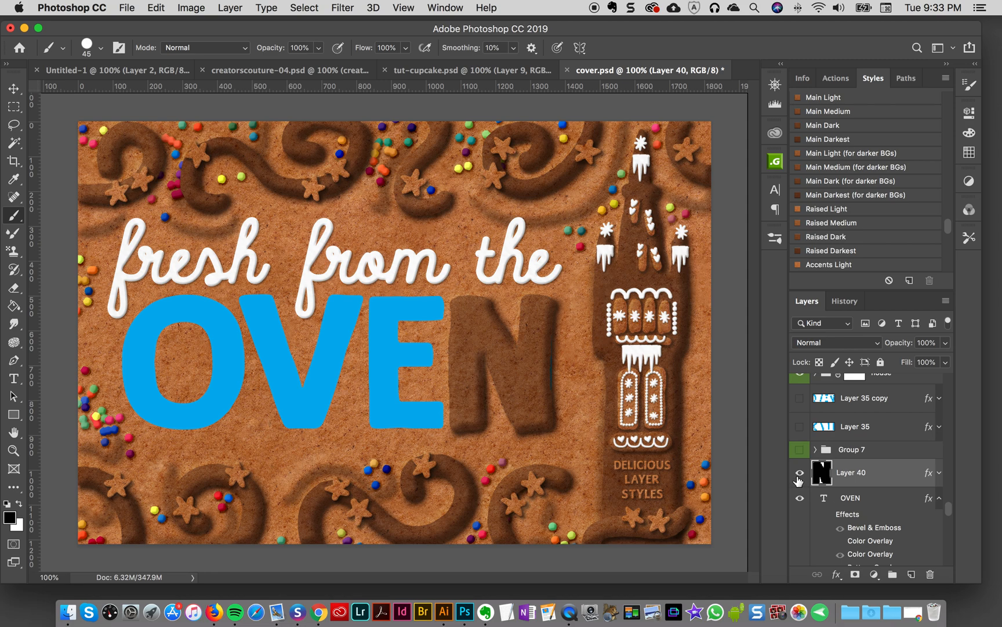
mouse_move(800, 472)
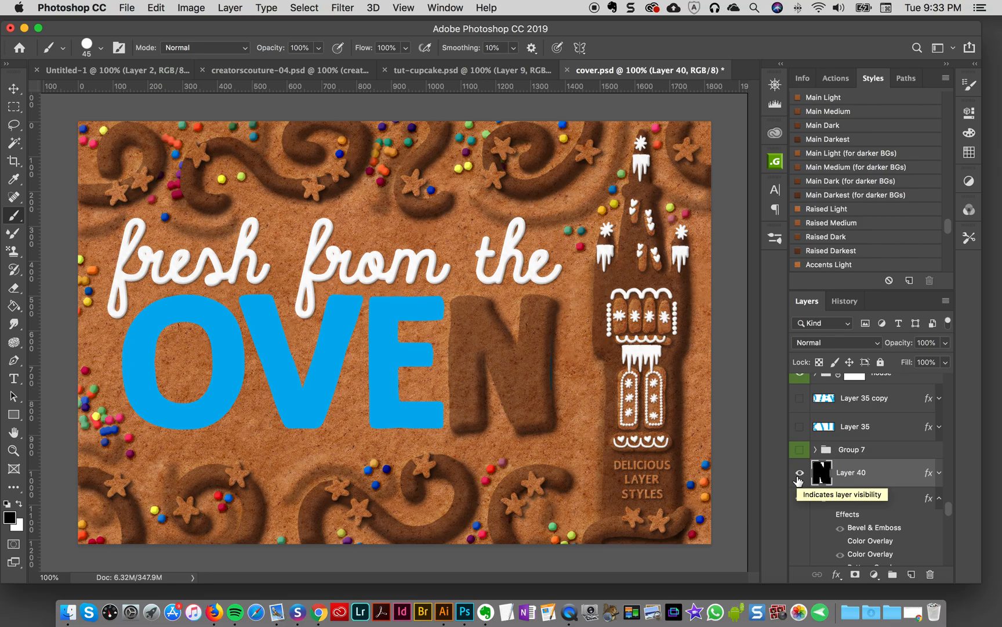
- Hide the painted N, show the gingerbread group and the star-textured Layer 35 copies
click(800, 454)
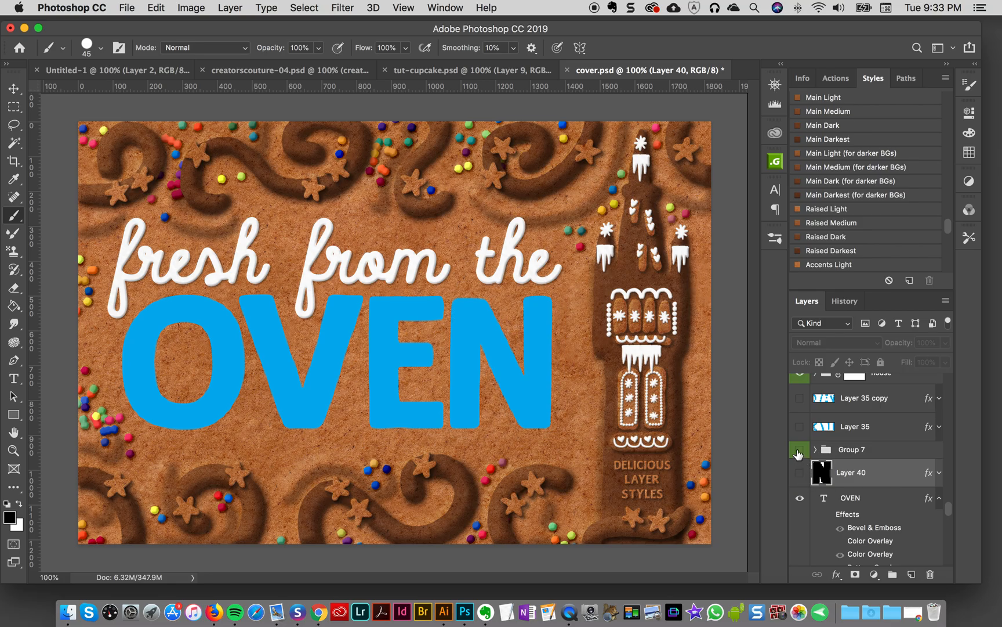
click(800, 449)
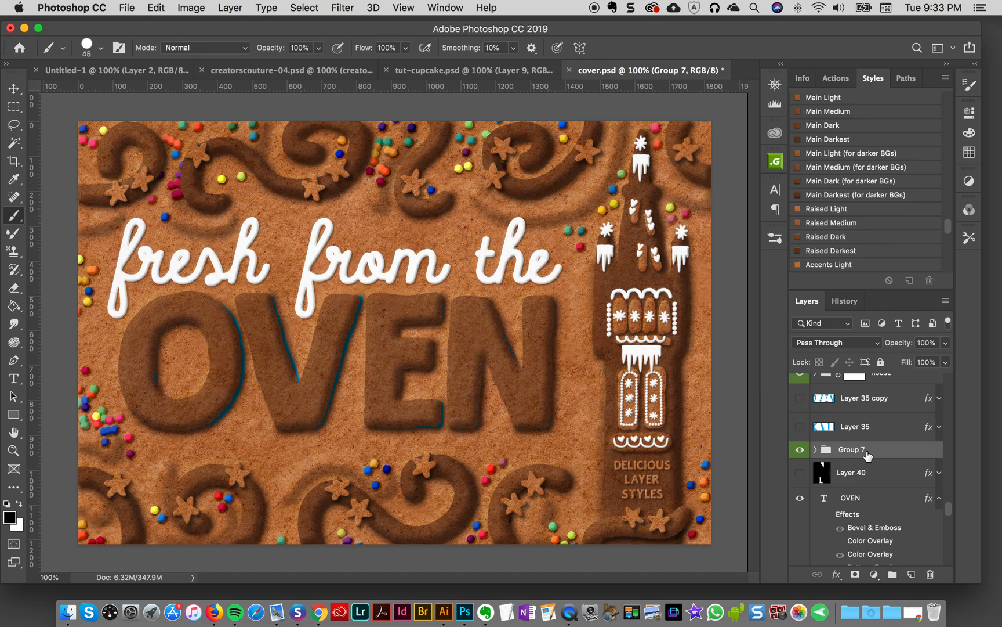
mouse_move(866, 453)
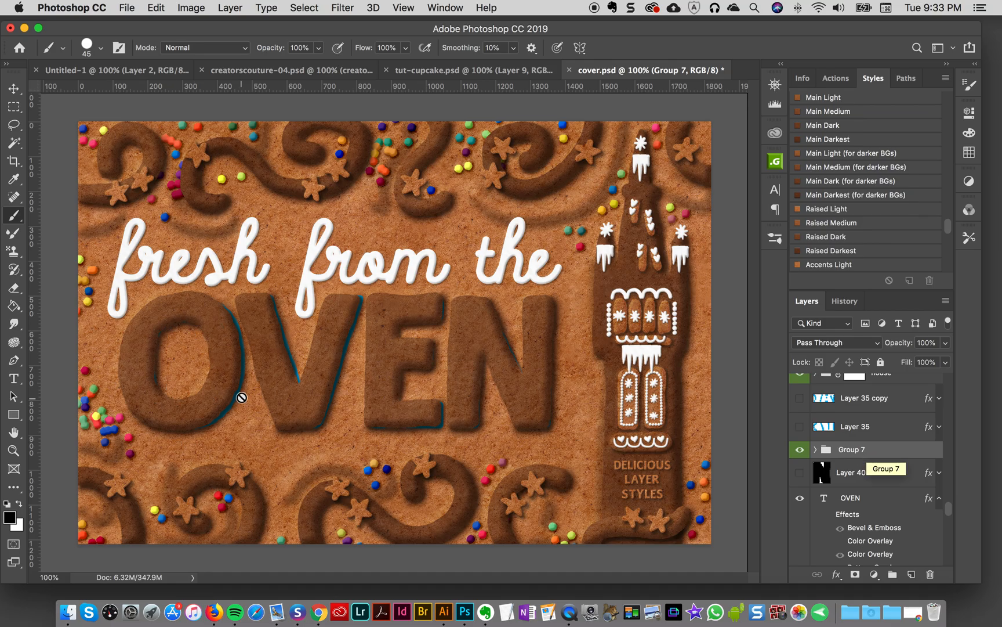
mouse_move(127, 358)
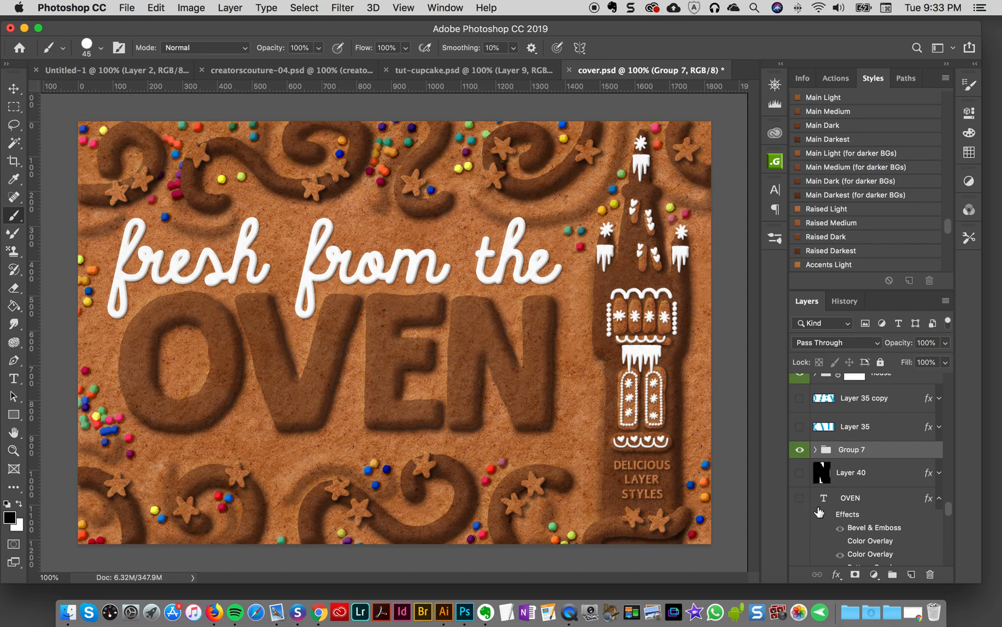
click(800, 427)
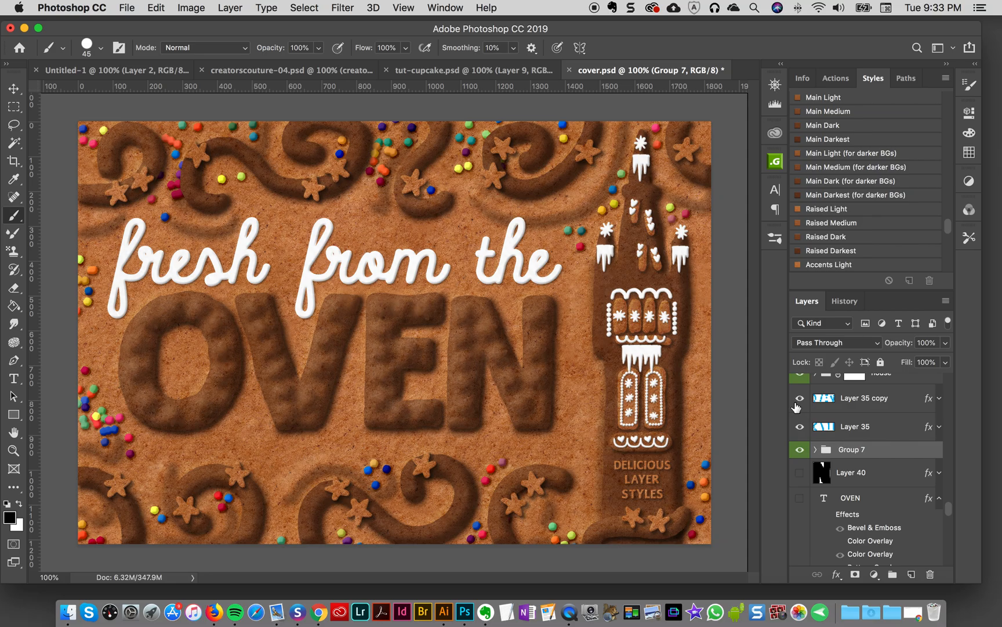
mouse_move(12, 378)
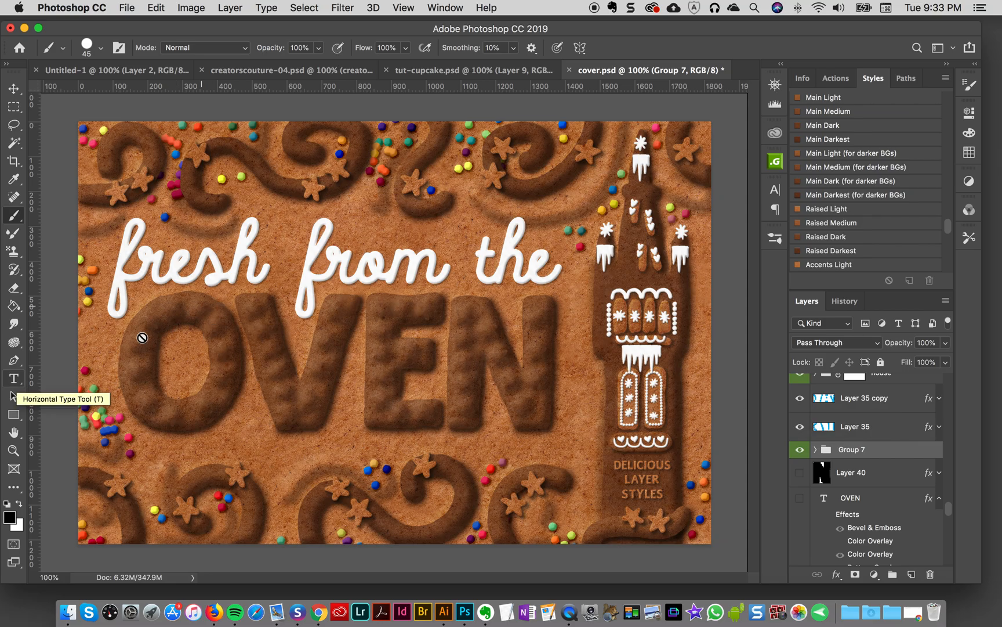
mouse_move(317, 391)
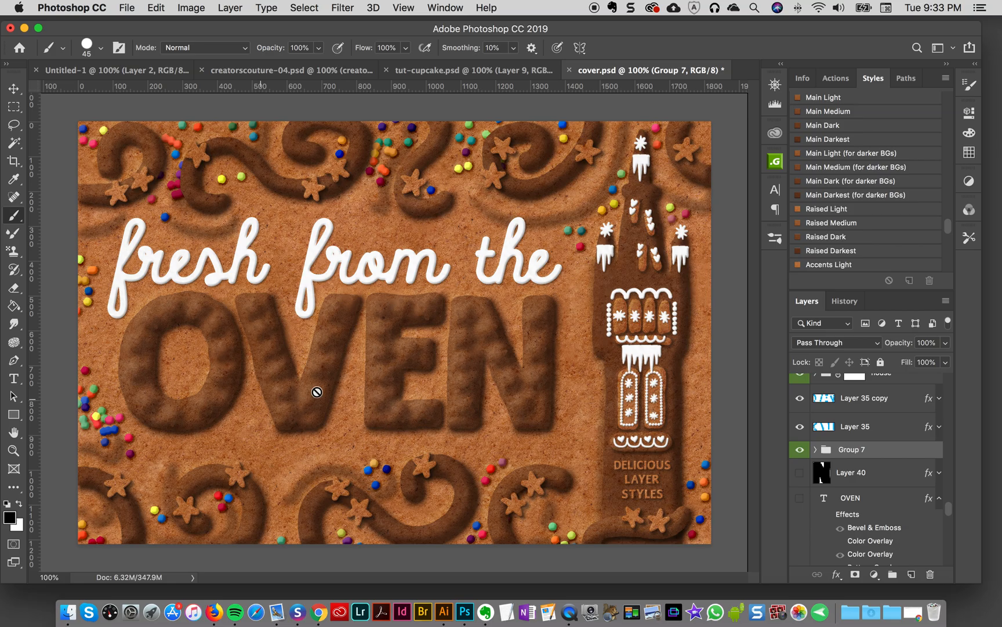
mouse_move(512, 399)
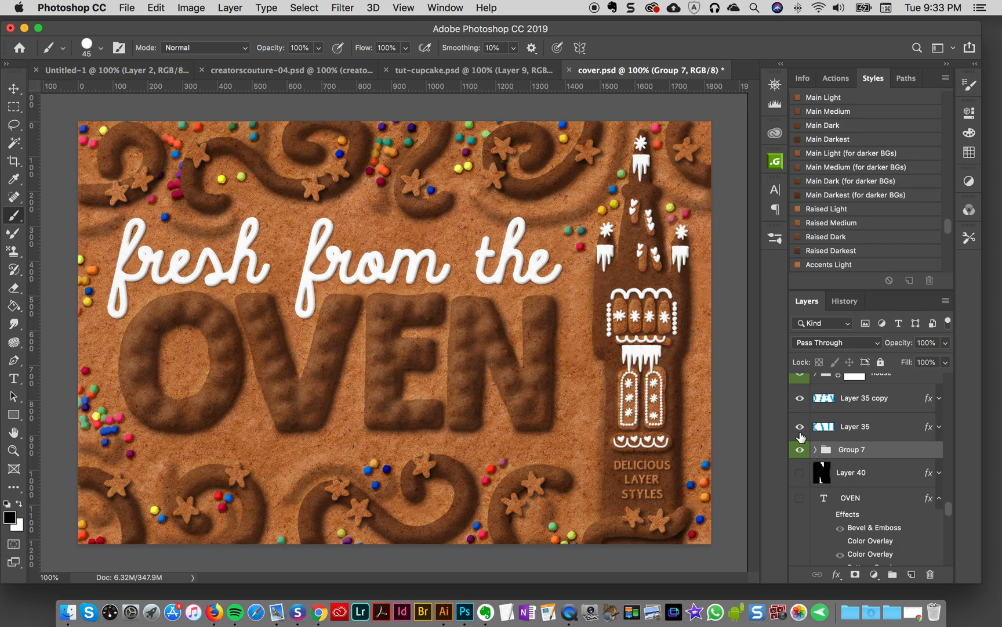
- Hide the star texture layers' effects and visibility, and add new blank Layer 41
click(869, 427)
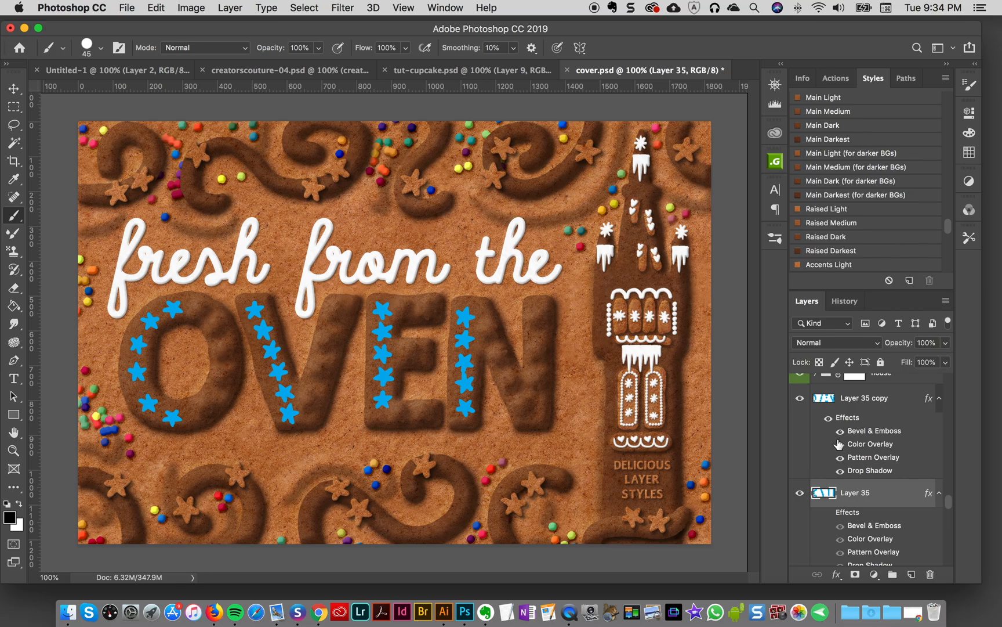
mouse_move(828, 425)
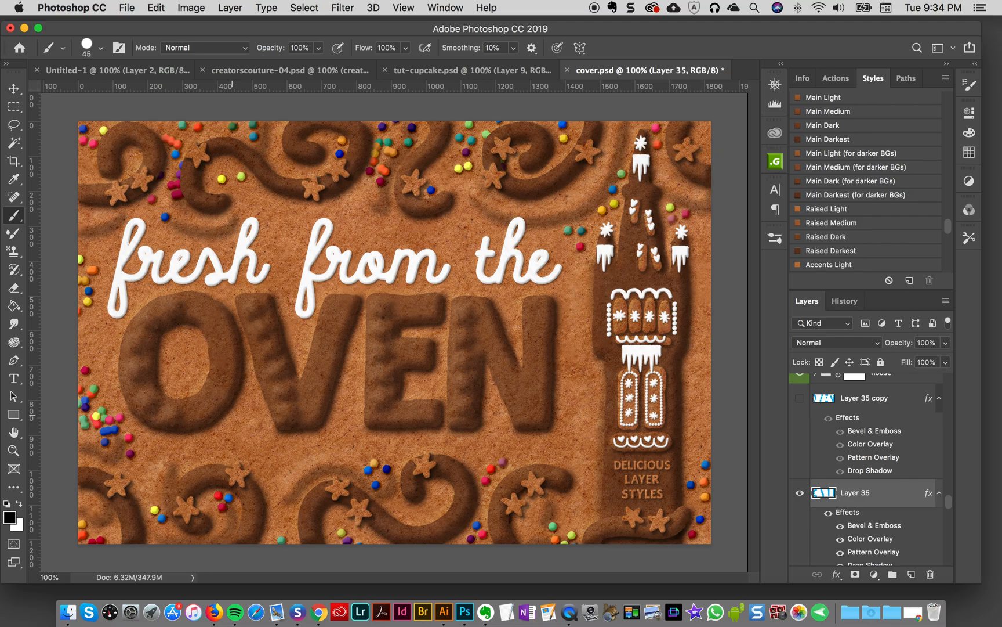
mouse_move(875, 417)
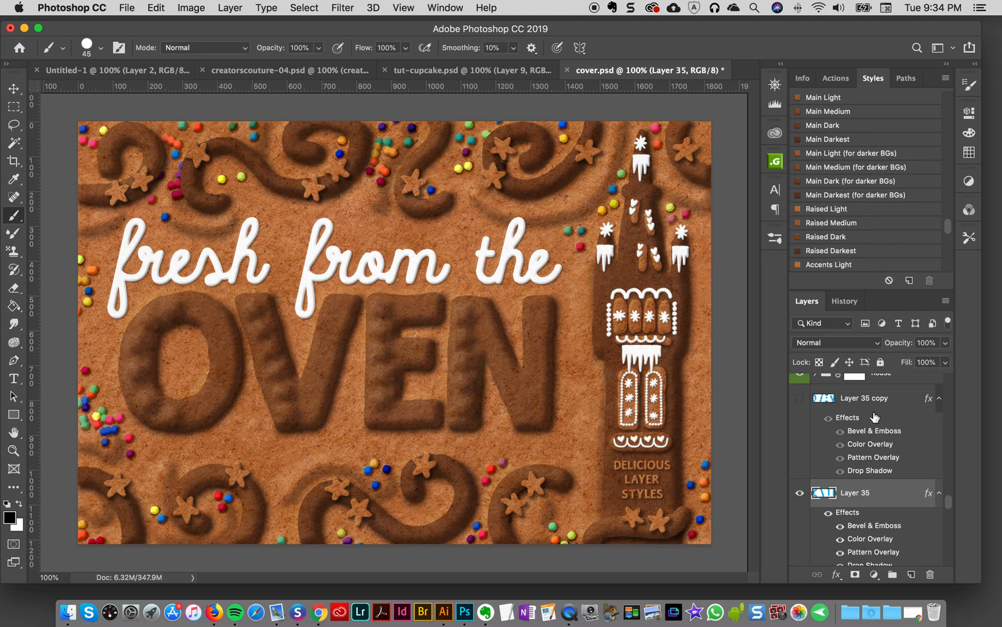
mouse_move(782, 508)
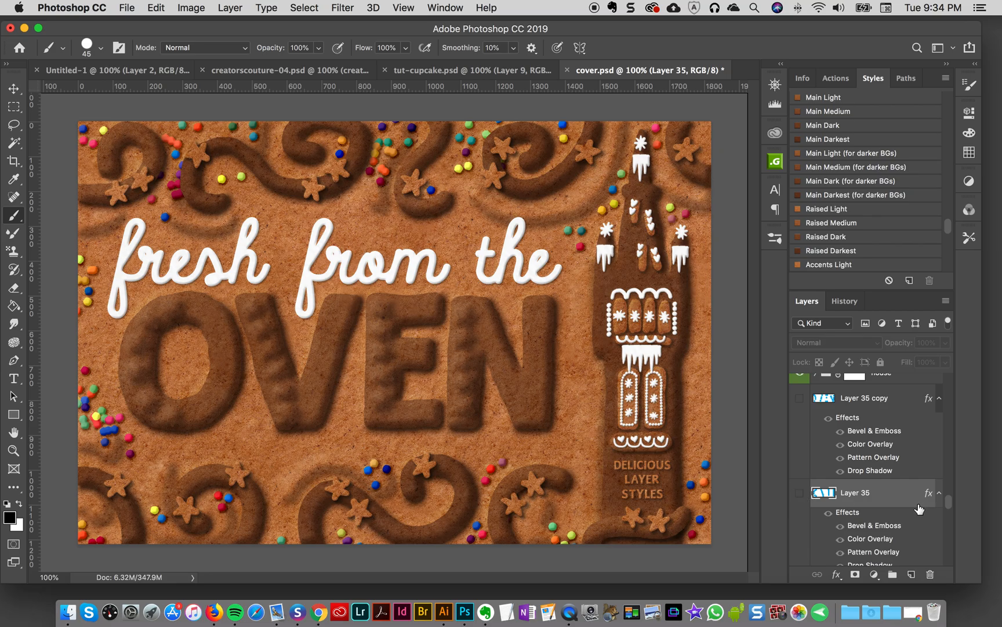
click(852, 419)
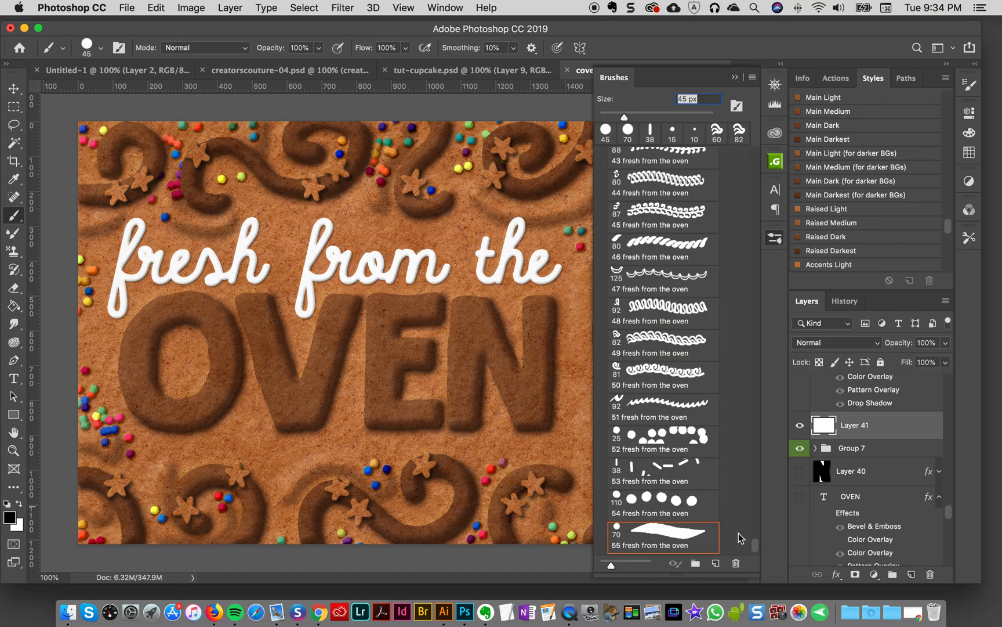
- Choose the 70 px star brush '1 fresh from the oven' from the brush presets
scroll(down, 3)
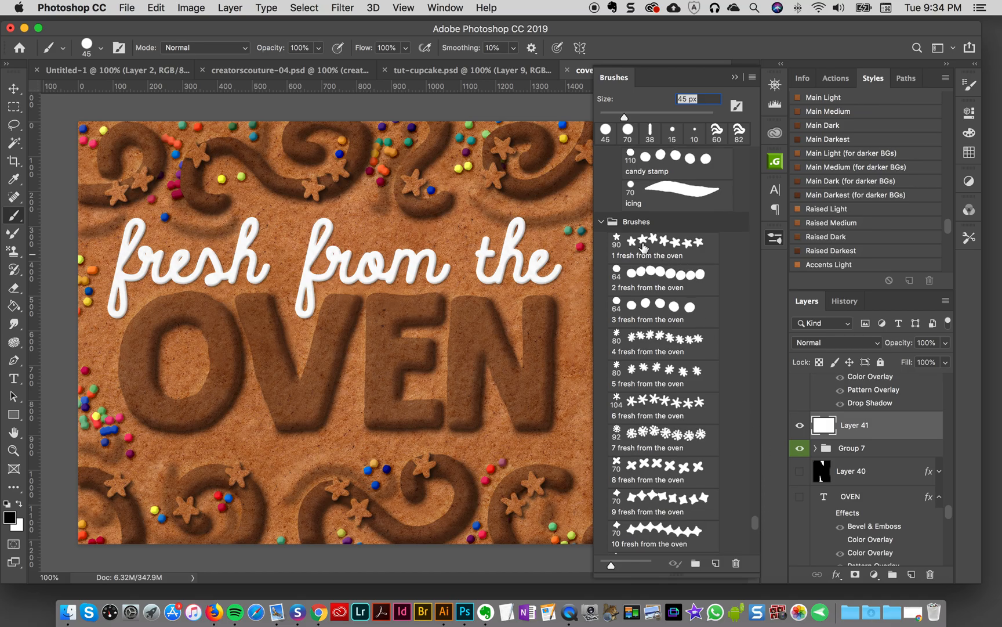
click(662, 249)
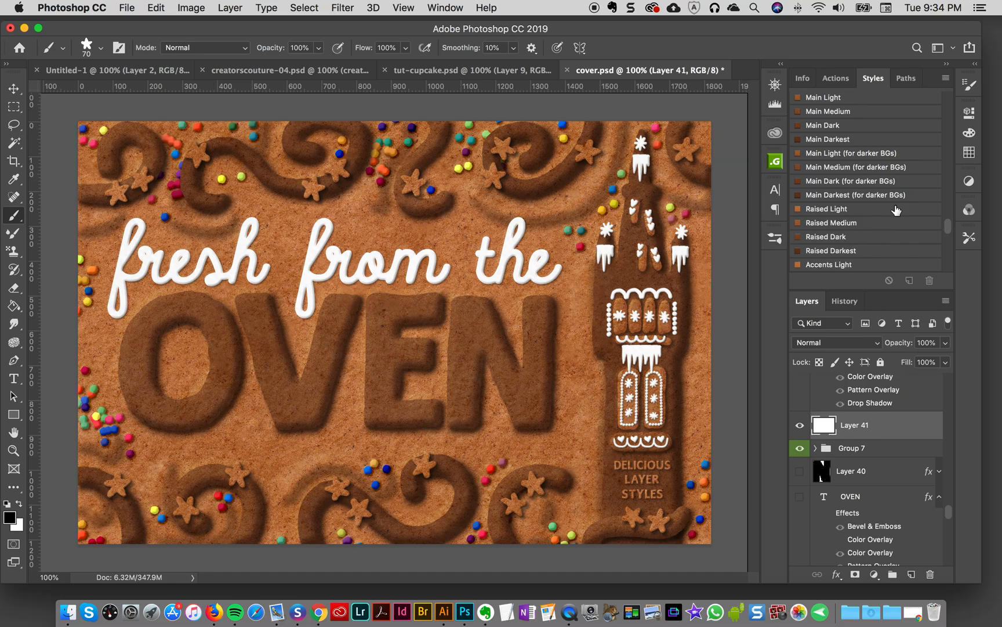
mouse_move(824, 234)
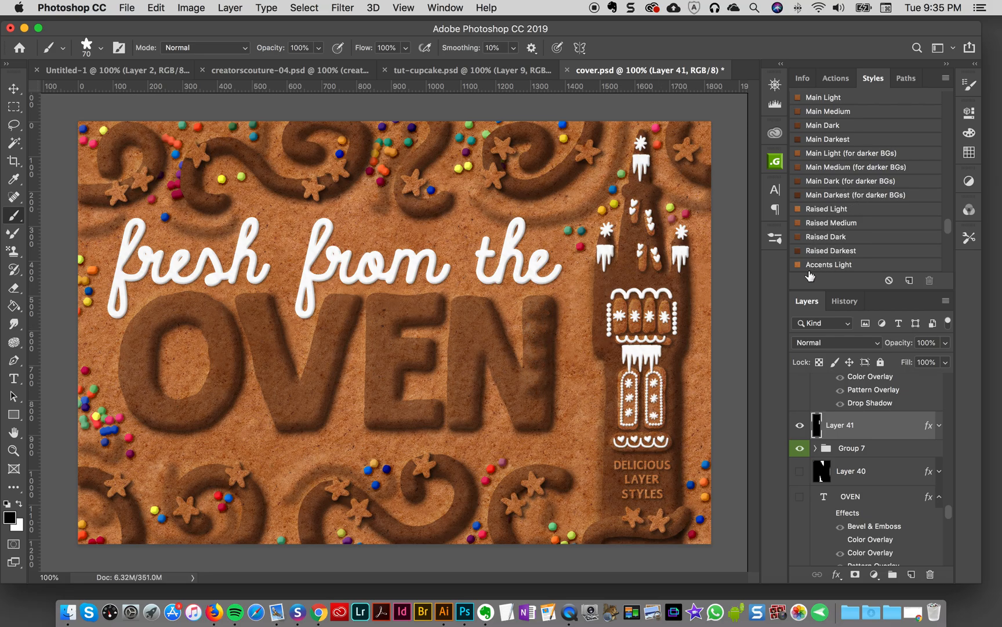
- Shrink the star brush to 60 px and stamp stars across the letter O
click(303, 8)
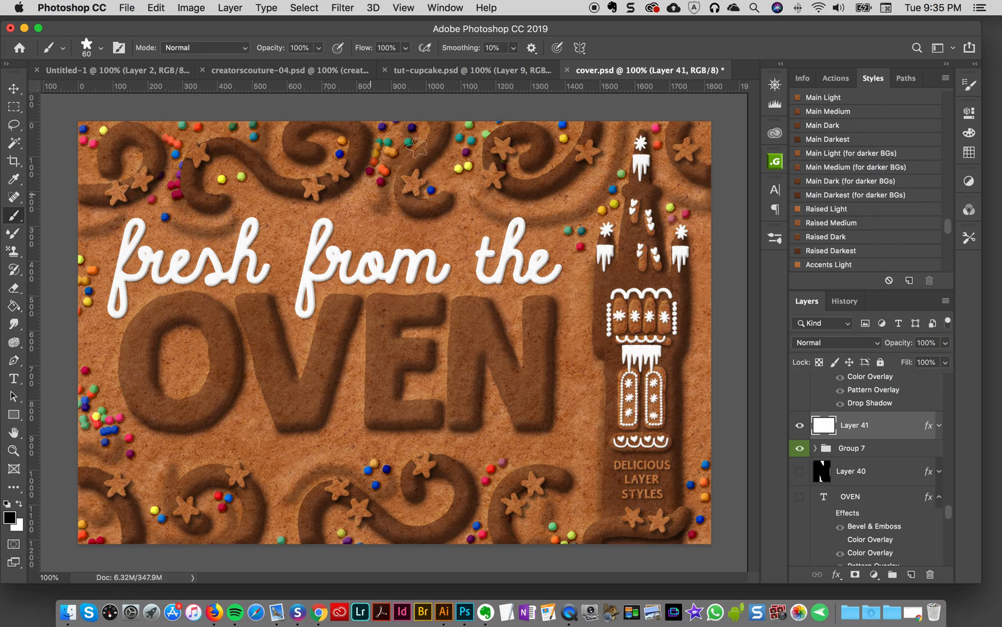
mouse_move(579, 208)
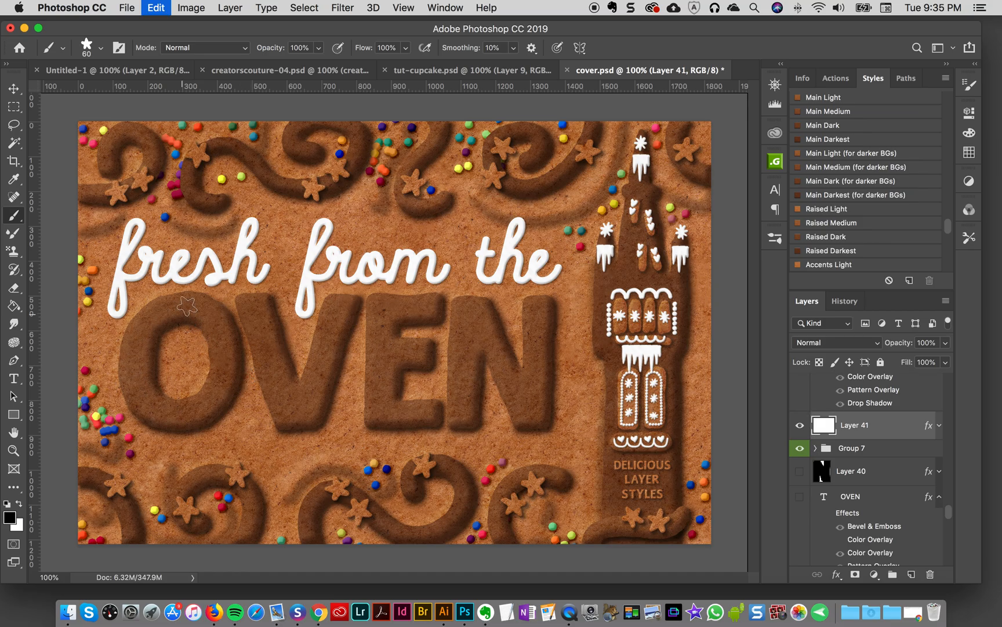
drag(187, 306, 143, 399)
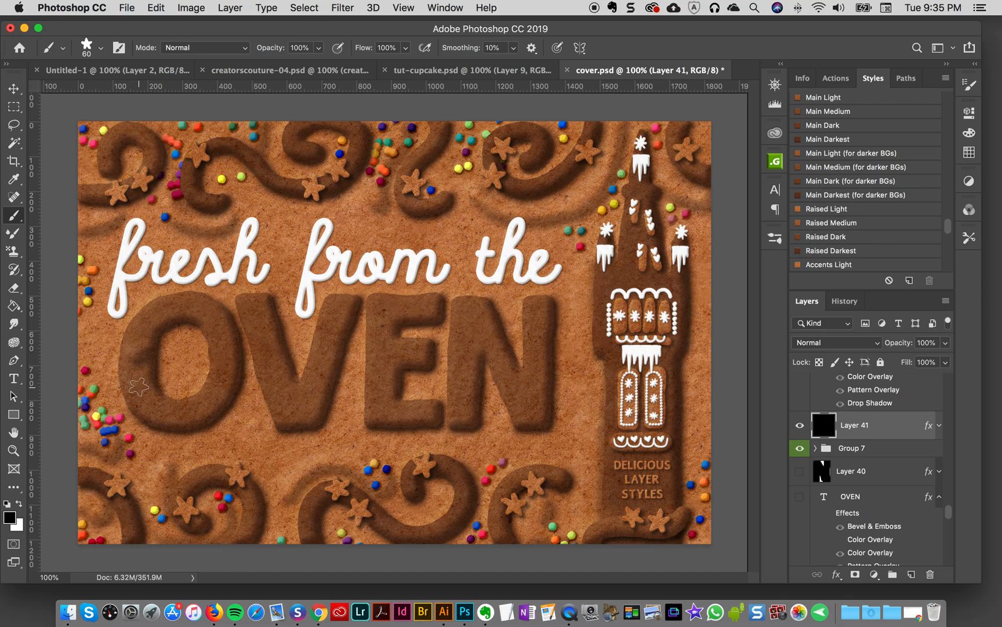
- Stamp stars along the remaining V, E and N letters on Layer 41
drag(137, 390, 215, 415)
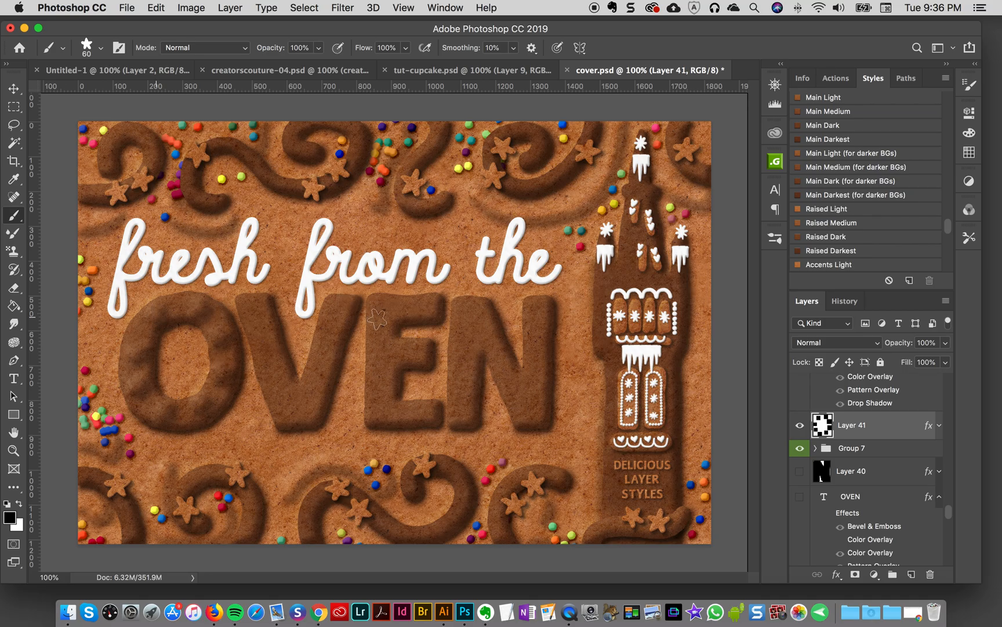
mouse_move(256, 315)
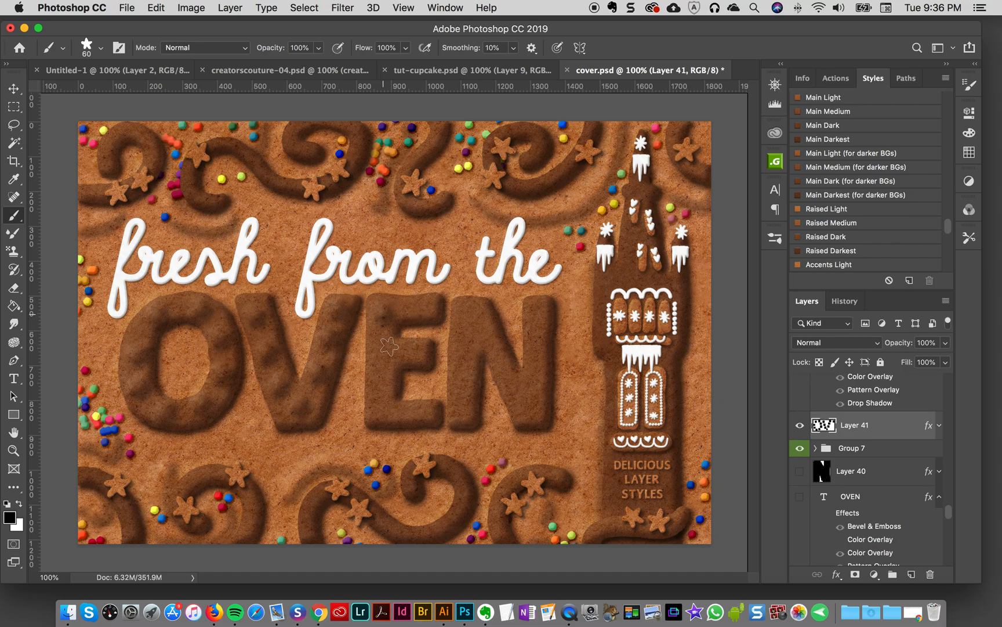
mouse_move(383, 386)
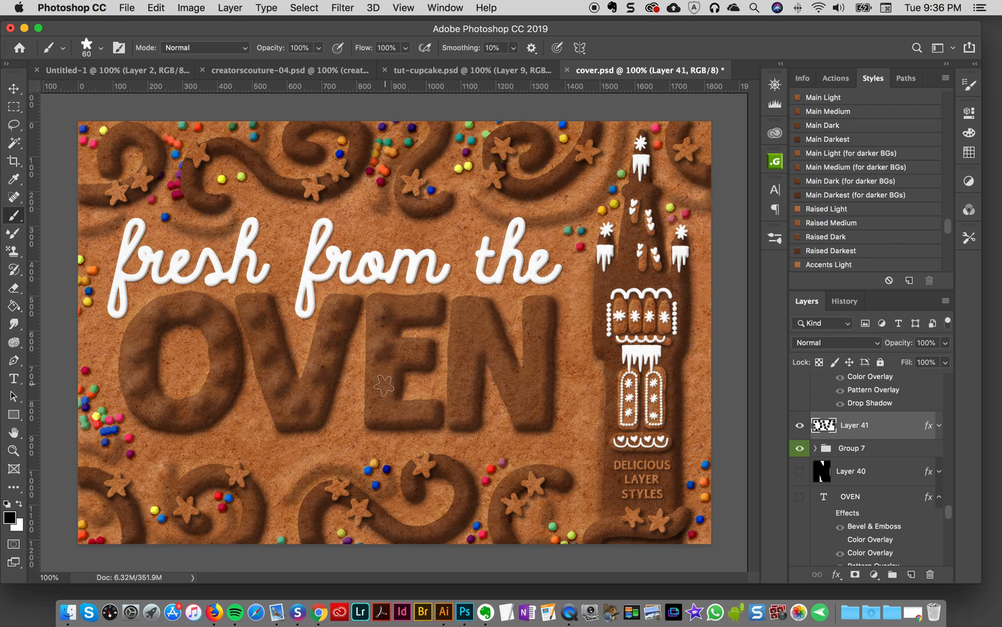
mouse_move(415, 413)
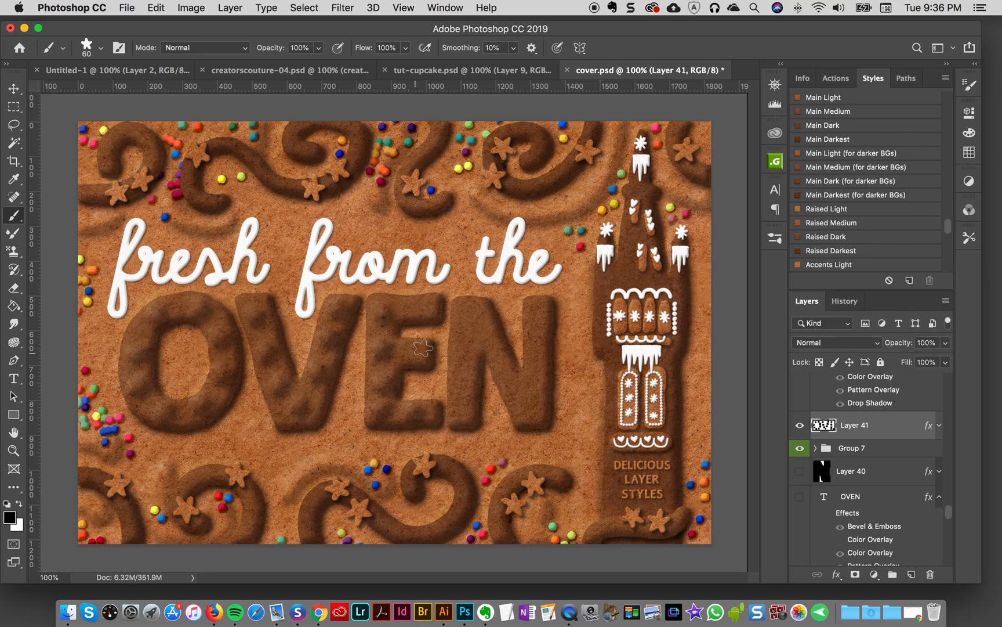
mouse_move(540, 337)
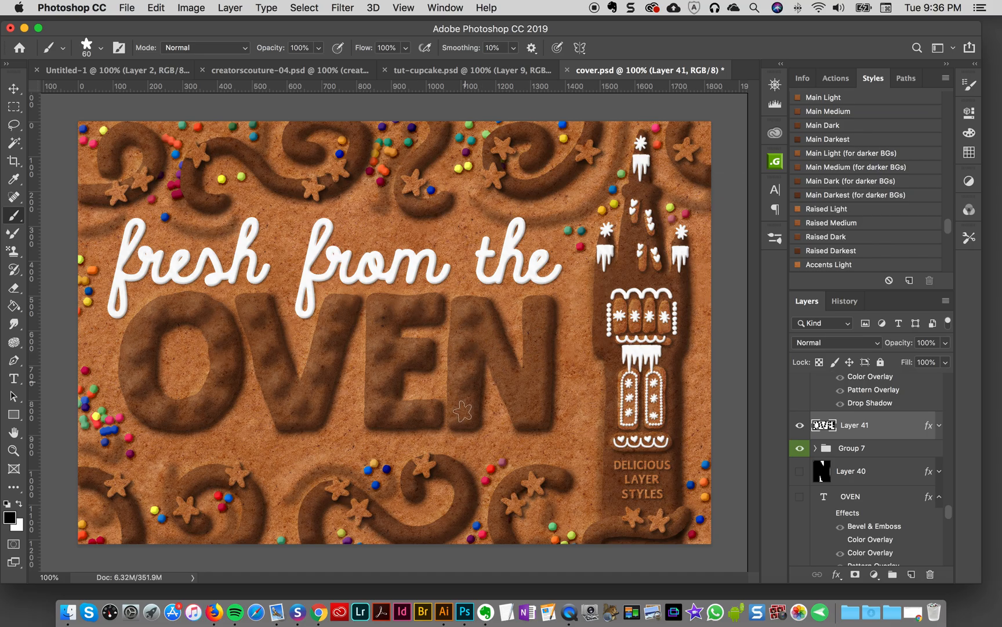
mouse_move(501, 368)
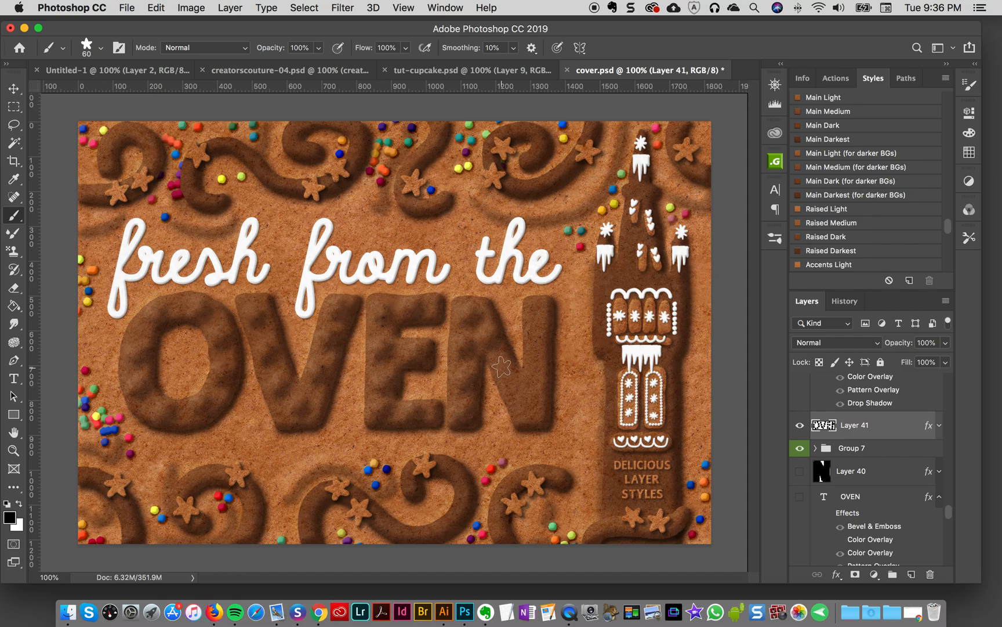
mouse_move(538, 368)
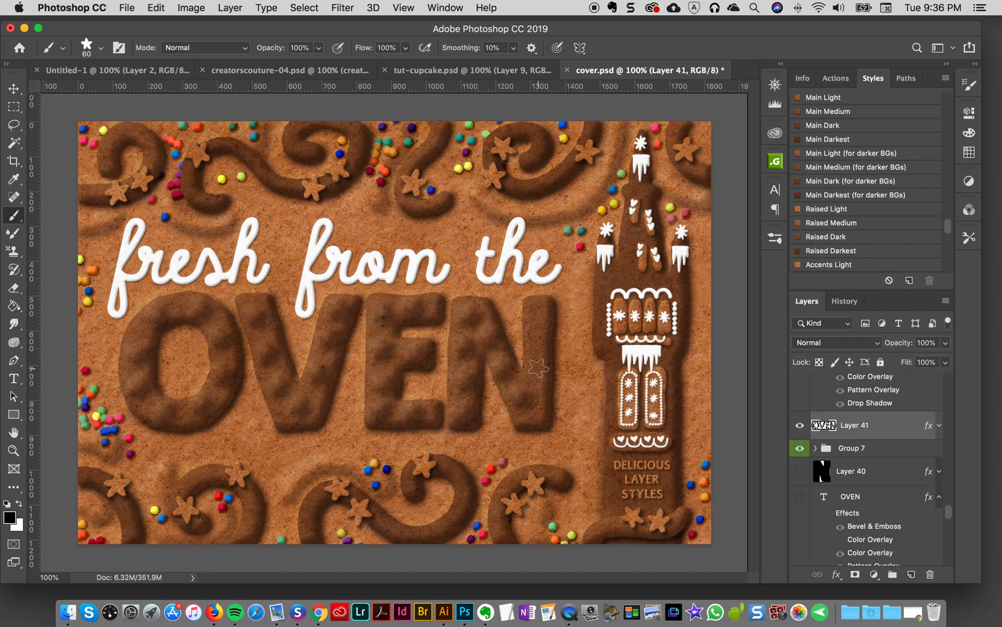